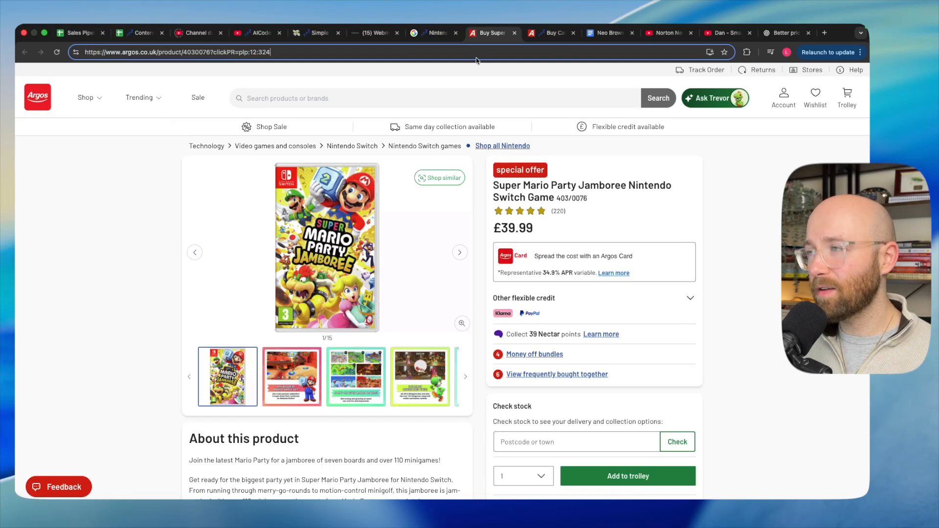
Step: Switch to the Chrome tab showing the official Neo browser website, neobrowser.ai
left_click(786, 33)
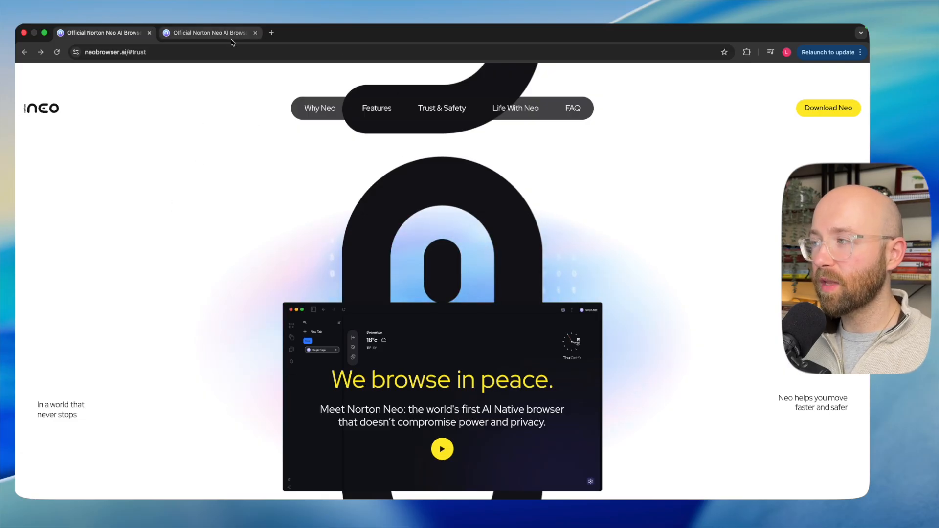
Step: Download the Neo installer for MacOS on Apple Silicon from the Neo download page
left_click(828, 107)
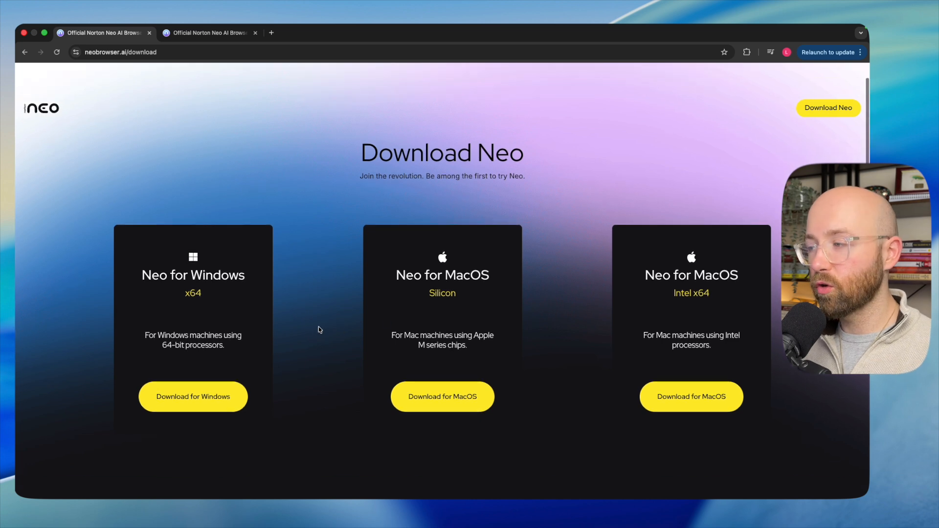
scroll("down", 3)
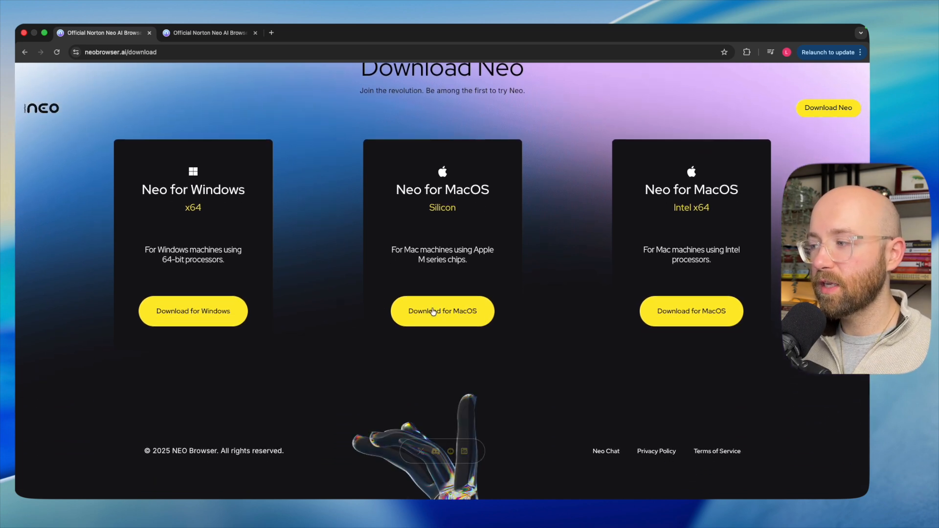
left_click(442, 311)
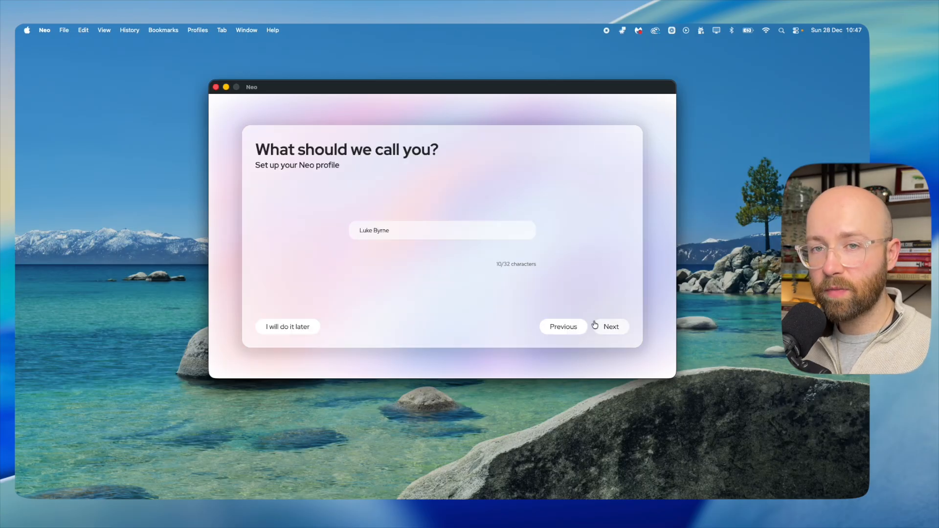
Step: Confirm the profile name and skip the theme choice to finish Neo's first-run setup
left_click(611, 327)
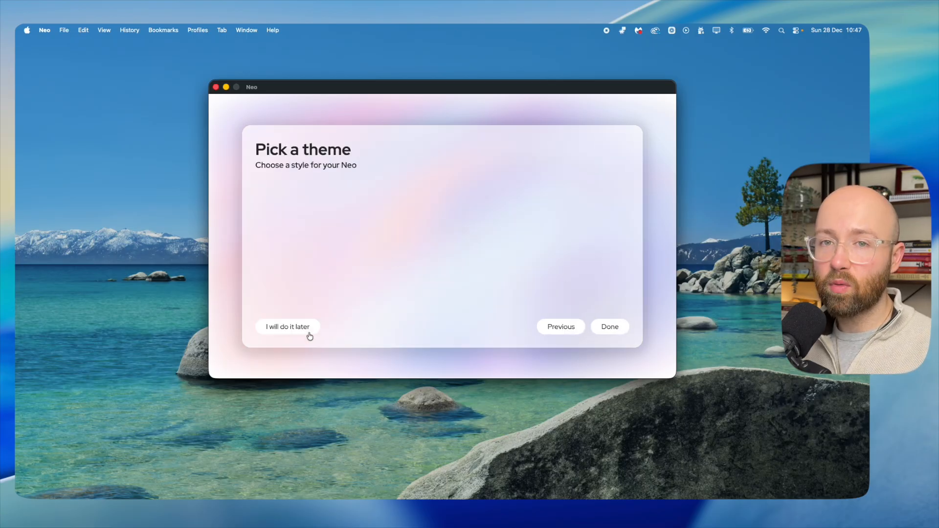
left_click(288, 326)
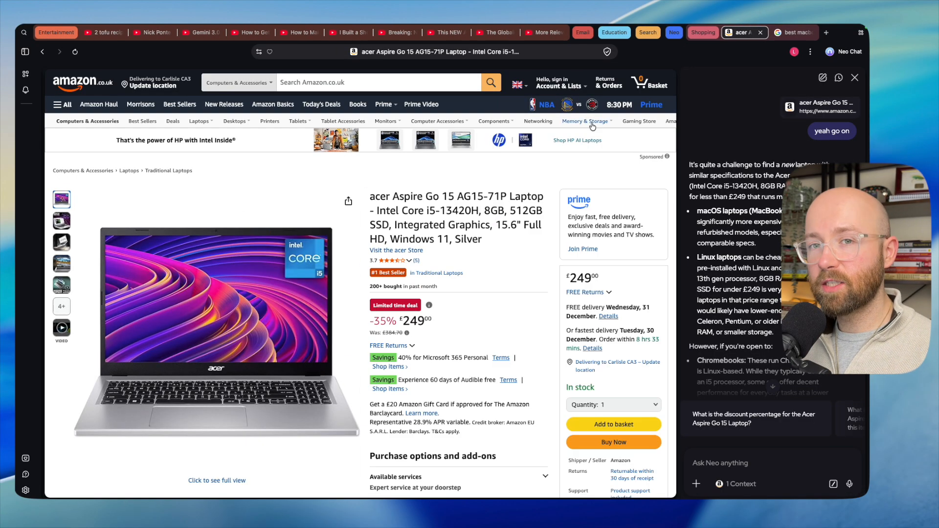
Step: Open a new tab showing Neo's personalised start page with greeting, weather and clock
left_click(585, 121)
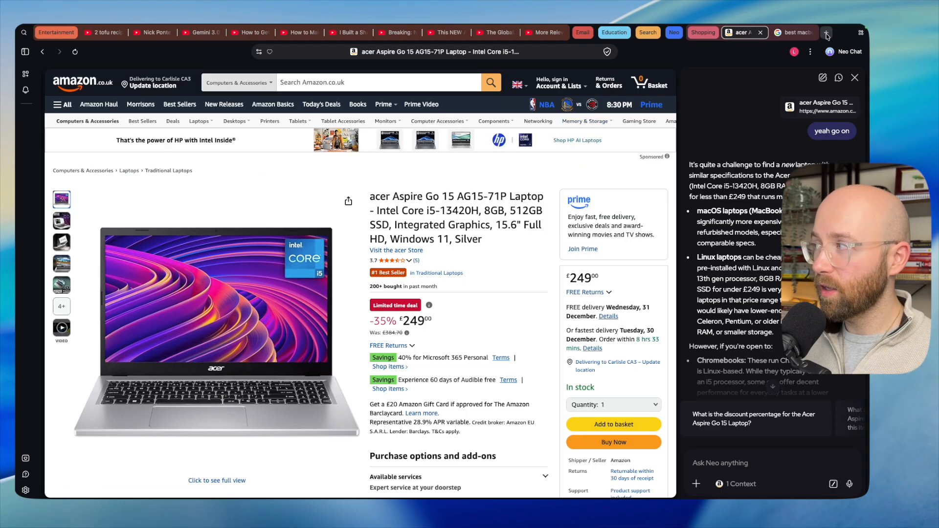
left_click(826, 33)
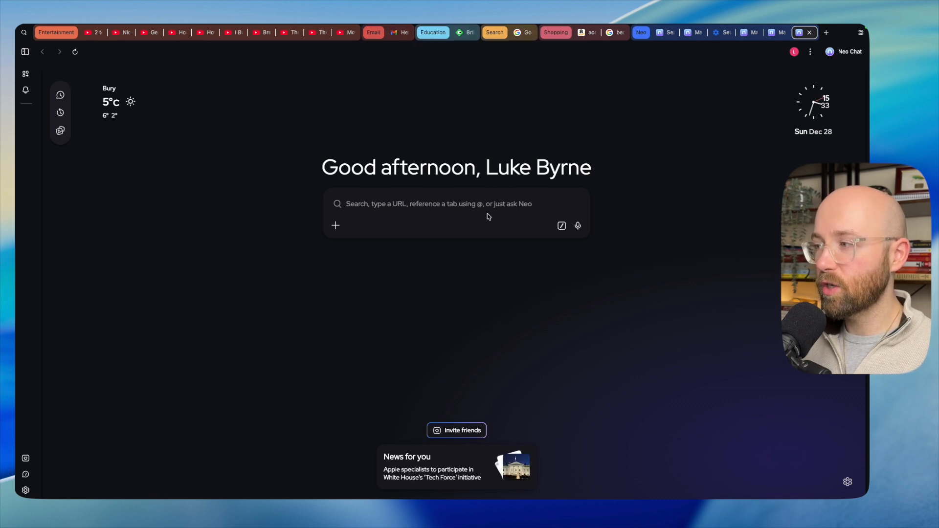
Step: Enter 'ai news' into the start page search box to request an AI news roundup
left_click(456, 203)
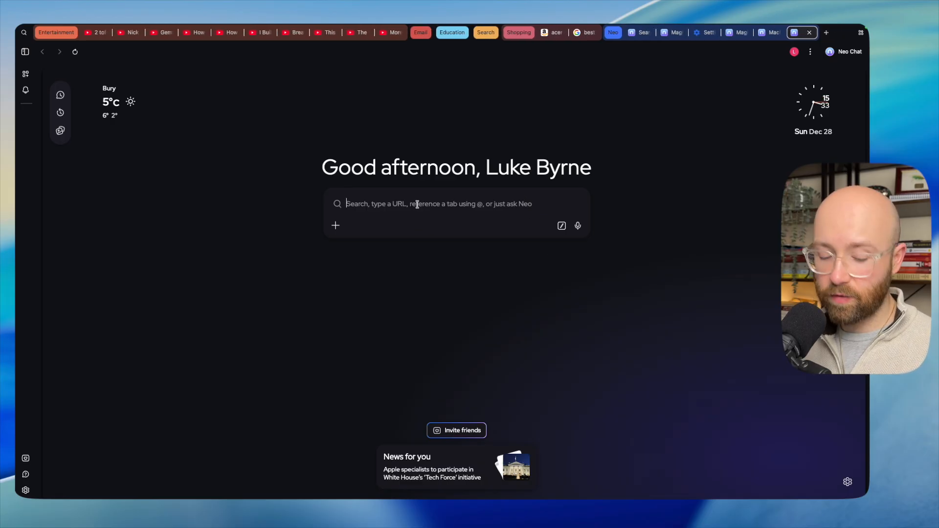
type("ai news")
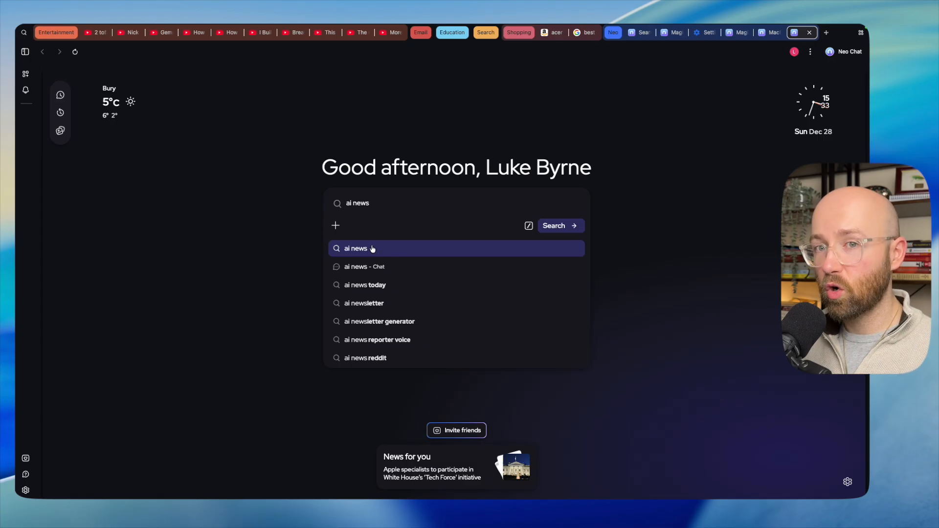
mouse_move(362, 266)
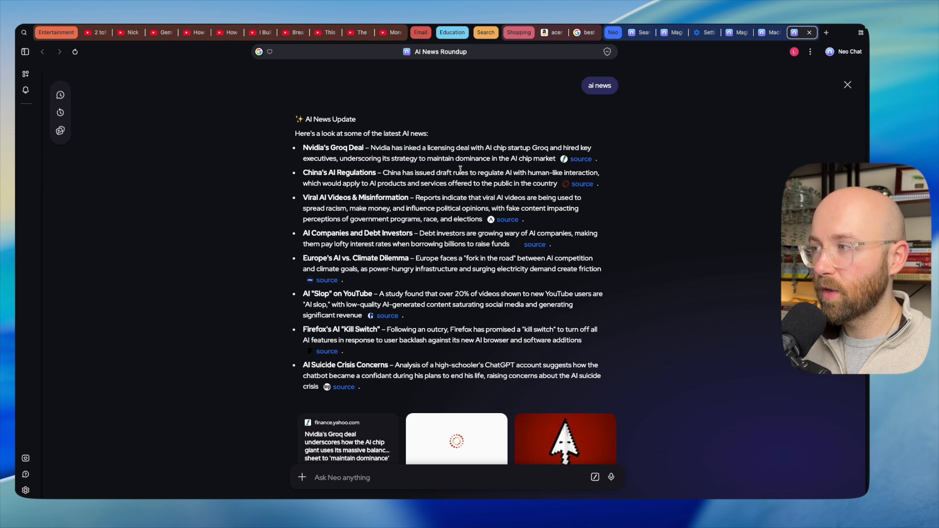
Step: Select the whole AI news summary text and scroll down to the source article cards
left_click_drag(295, 118, 407, 392)
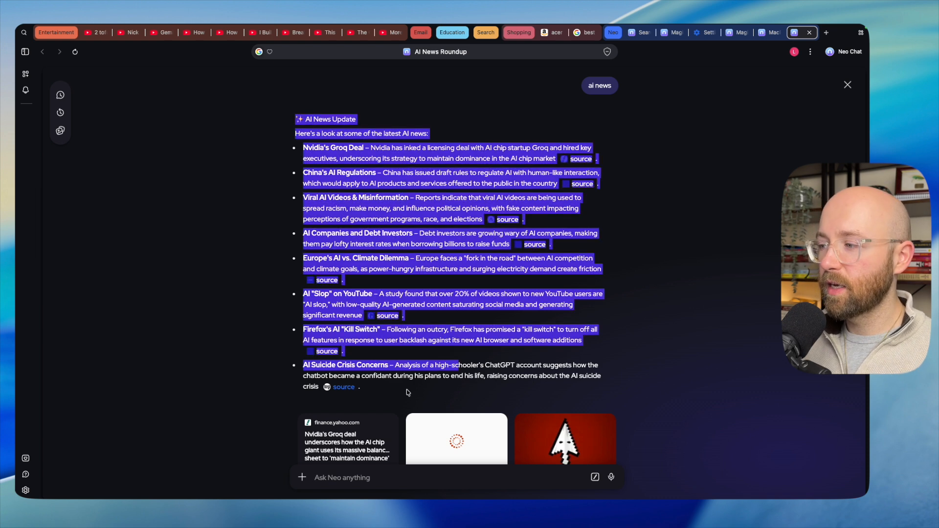
scroll("down", 3)
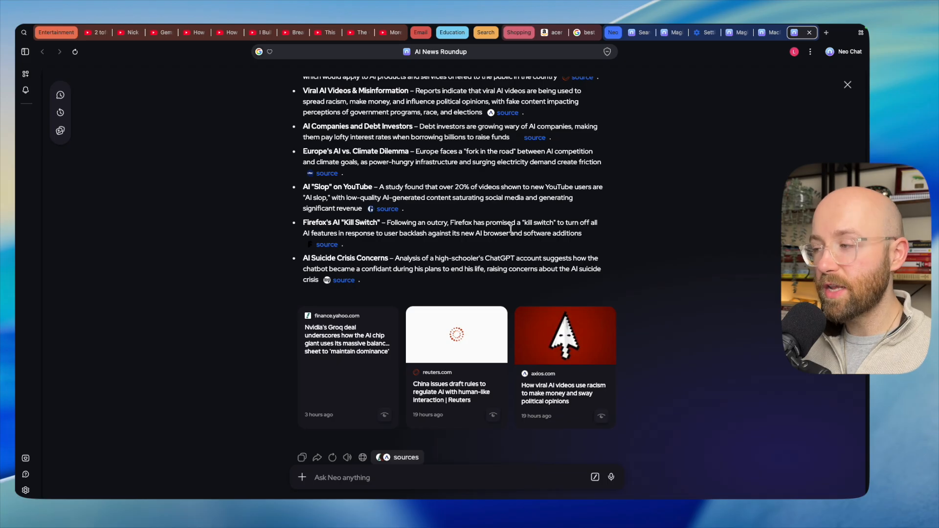
mouse_move(385, 415)
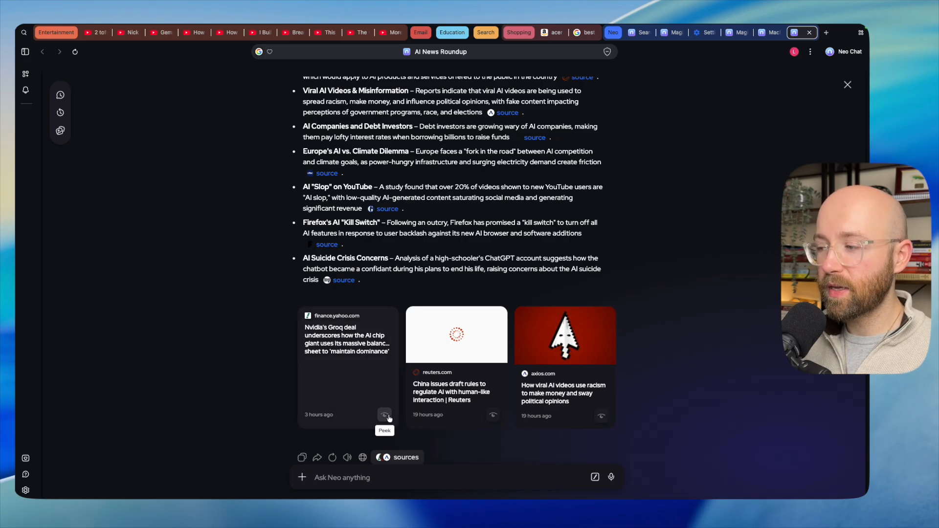
mouse_move(584, 418)
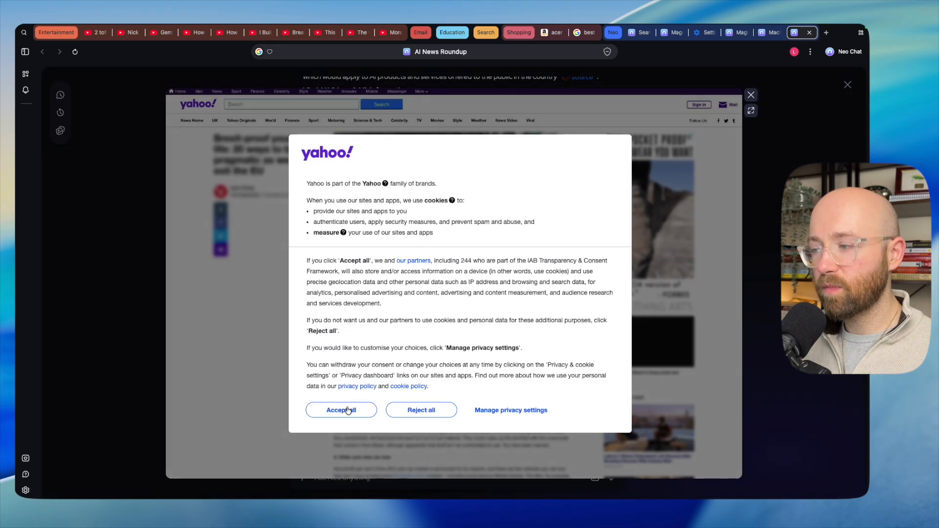
Step: Accept Yahoo's cookie notice and read through the previewed source articles
left_click(340, 410)
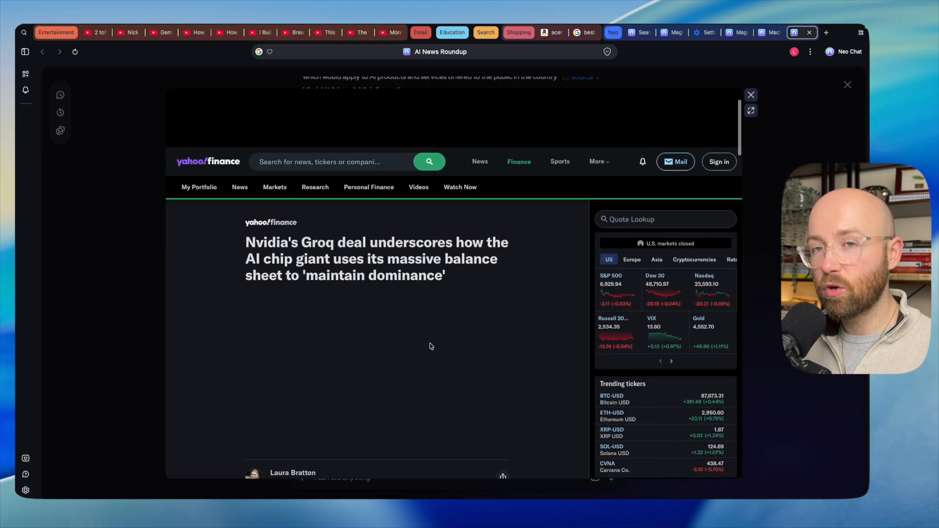
scroll("down", 3)
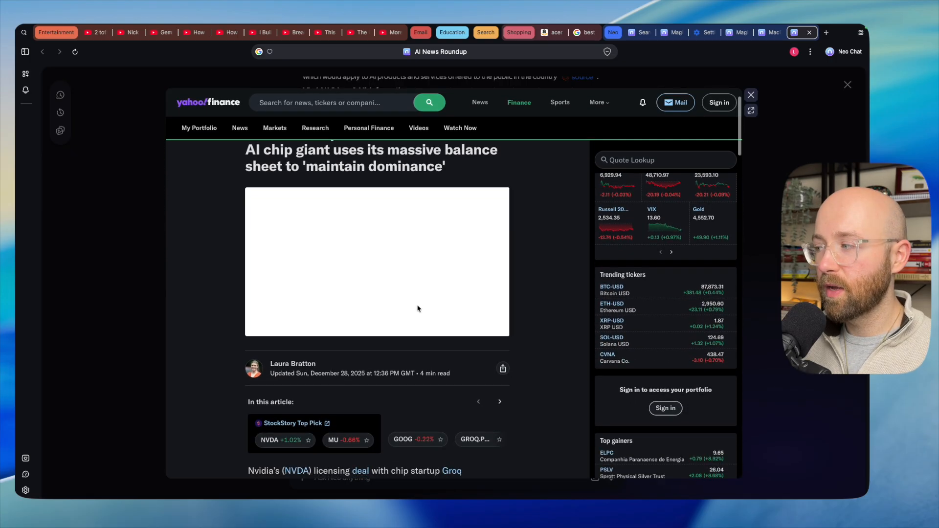
scroll("down", 3)
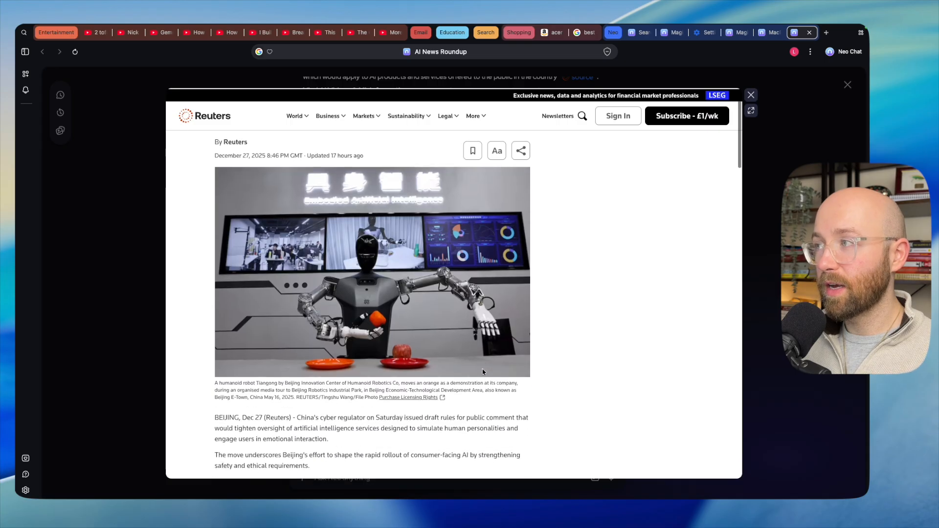
scroll("down", 3)
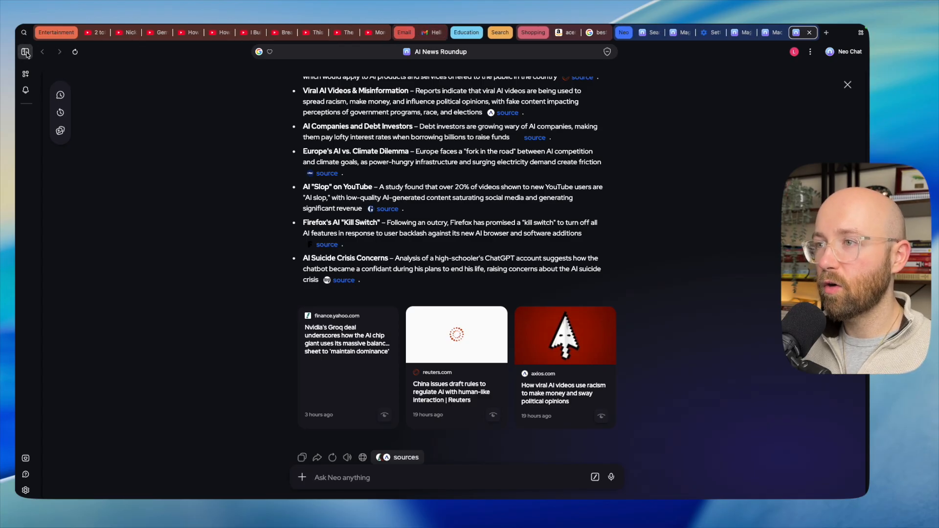
Step: Show the open tabs in a vertical side panel, then switch it to the bookmarks panel
left_click(26, 52)
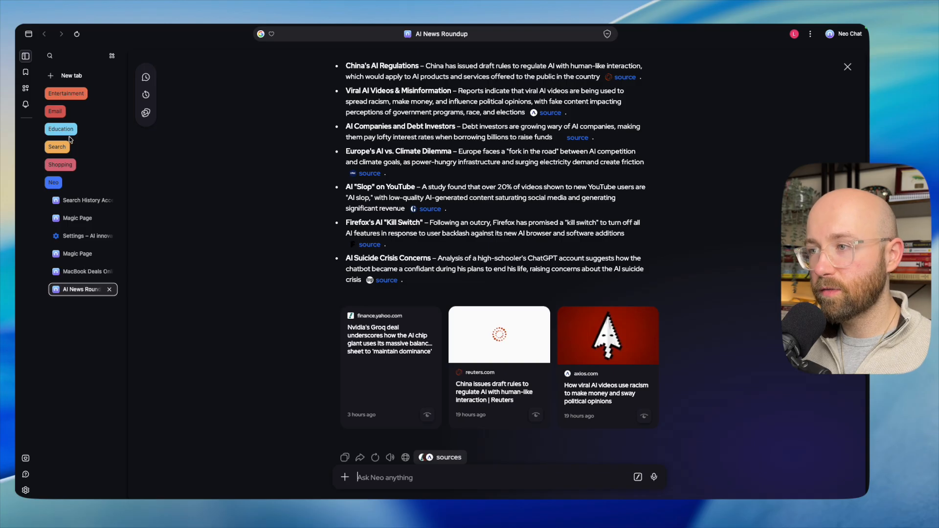
left_click(66, 94)
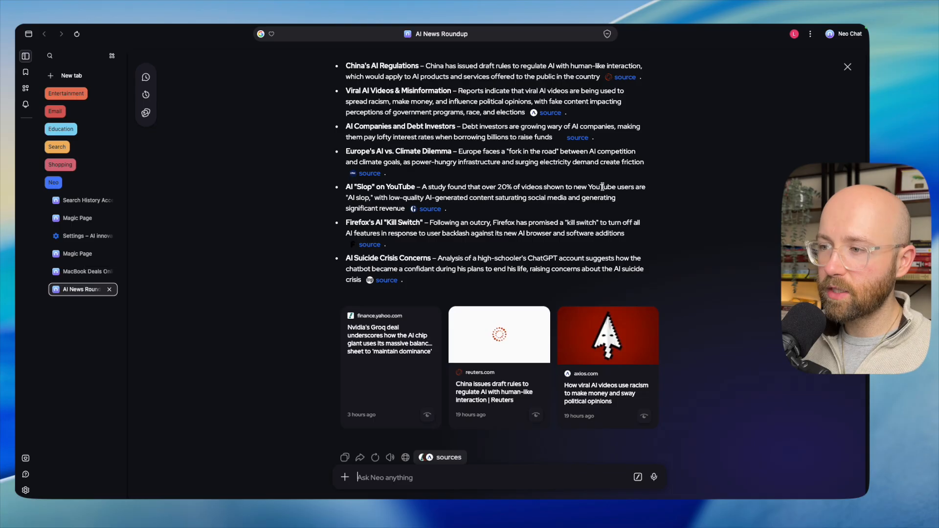
left_click(25, 72)
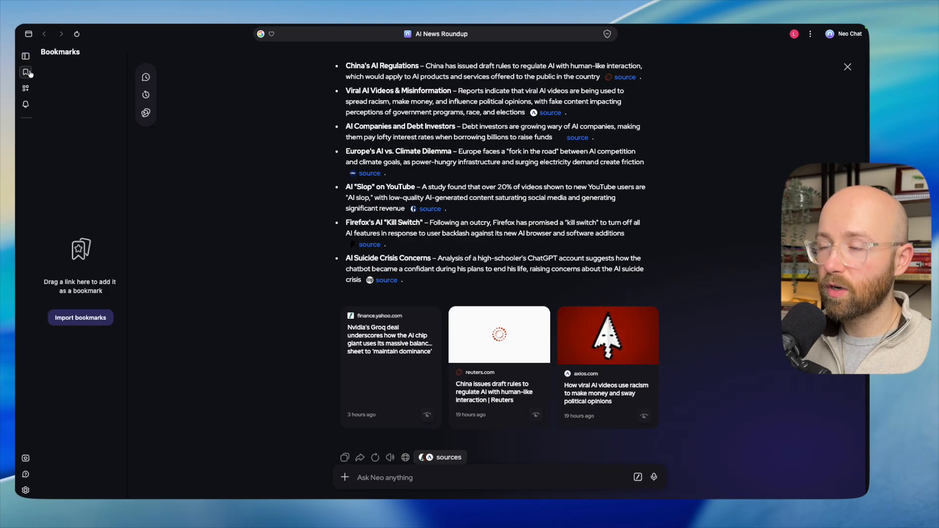
Step: Look at the app integrations list, close it, and open the events center
left_click(26, 88)
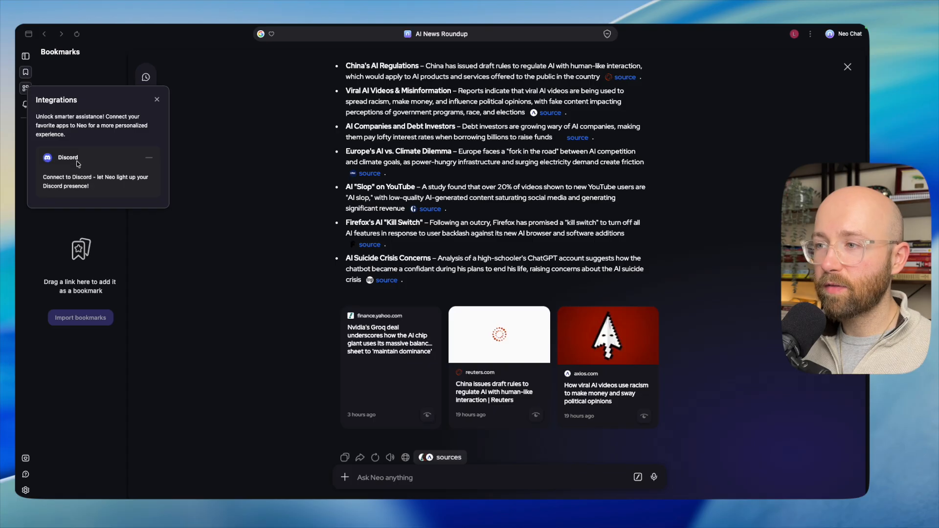
left_click(156, 100)
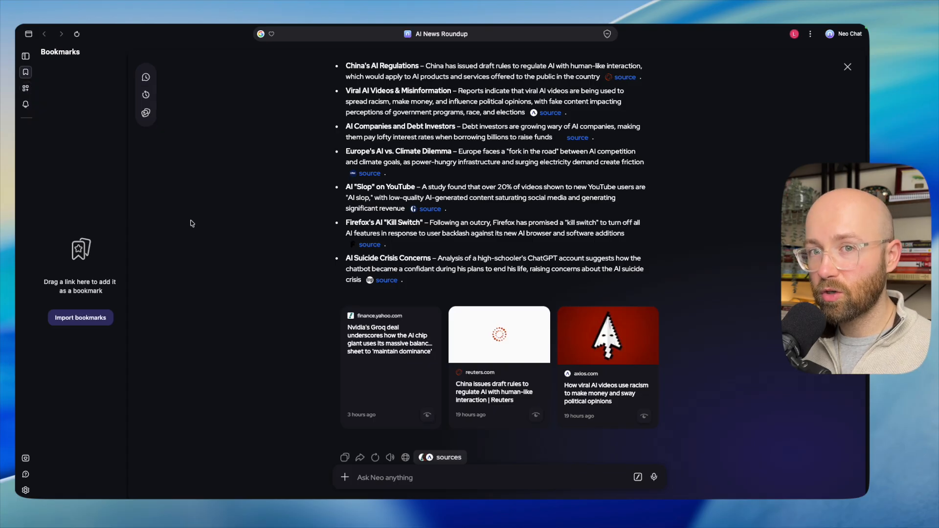
left_click(25, 104)
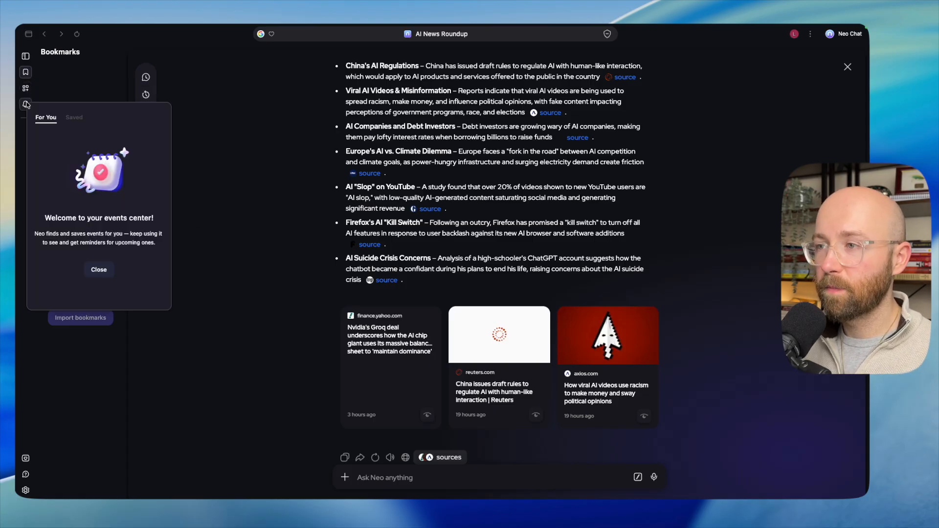
mouse_move(149, 172)
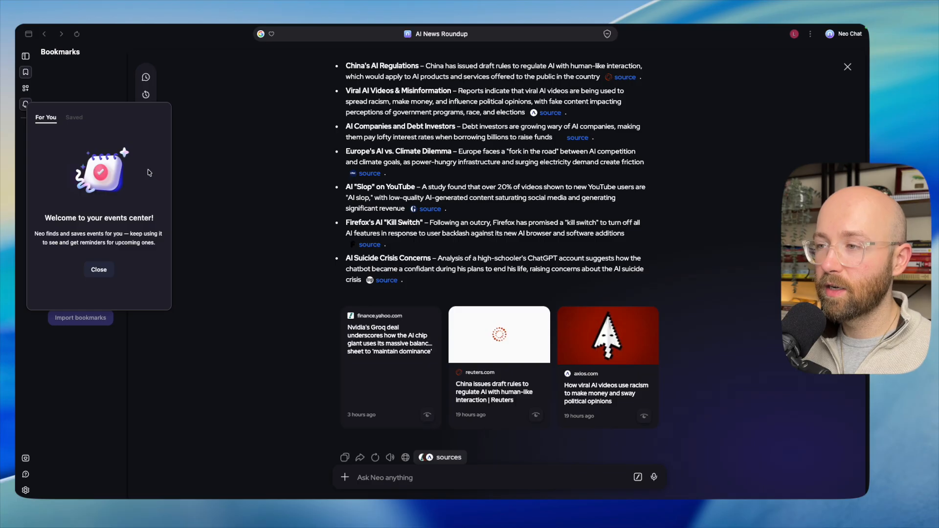
Step: Dismiss the events center welcome and close the bookmarks panel, leaving the AI News Roundup alone
left_click(98, 270)
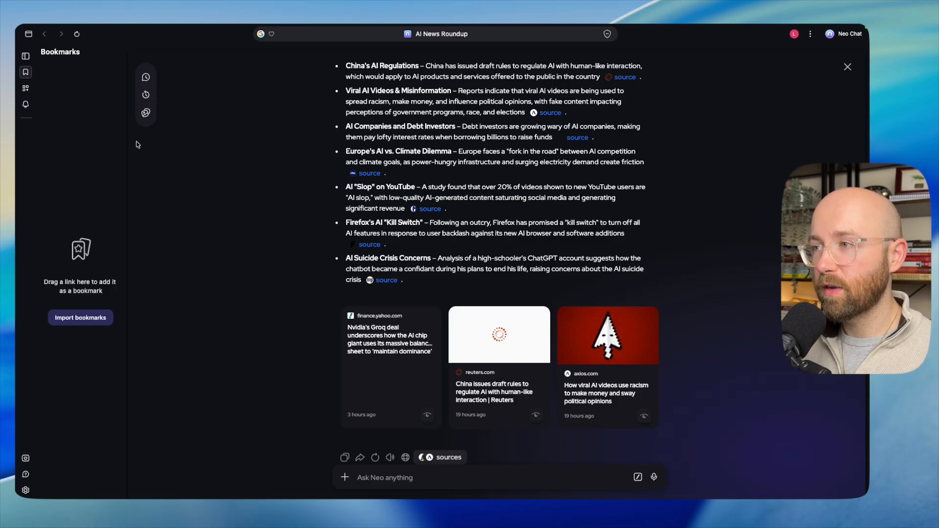
left_click(145, 76)
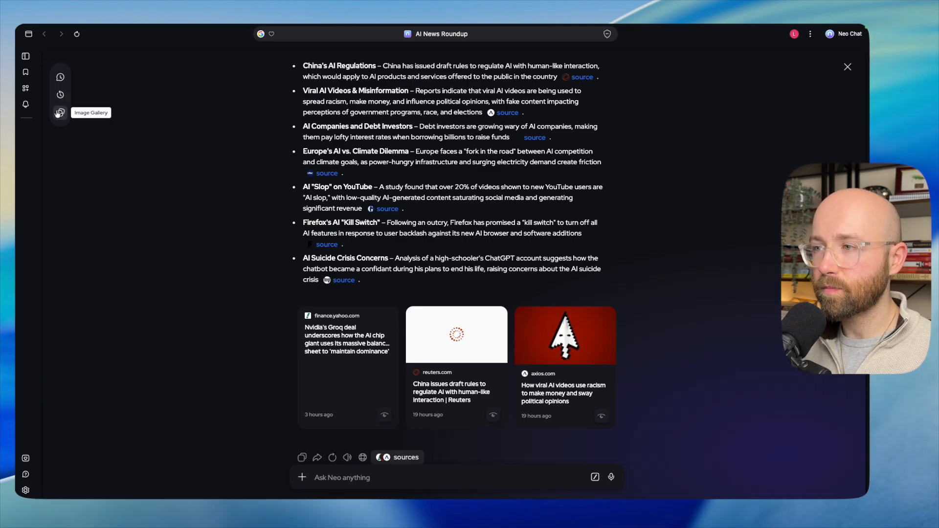
left_click(59, 113)
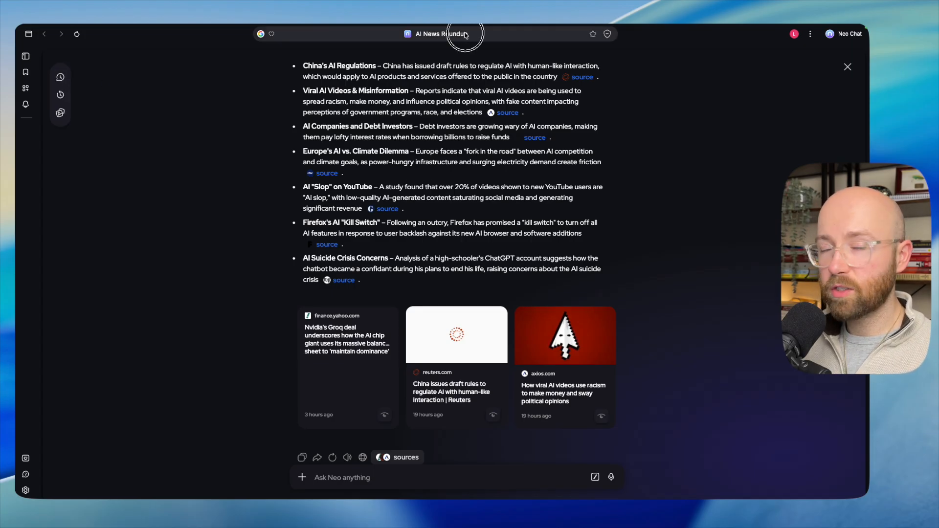
Step: Search 'ai news' from the address bar and send the today's AI news question to Neo Chat
left_click(461, 34)
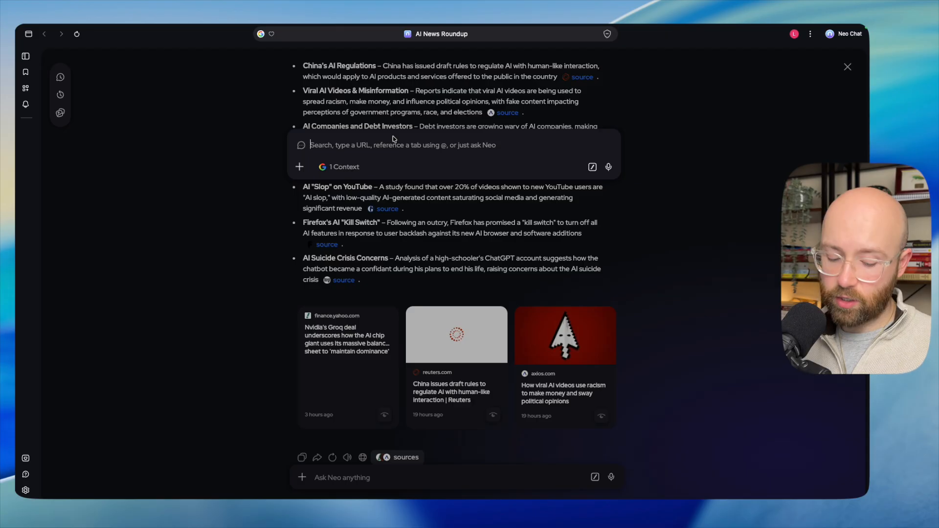
type("ai news")
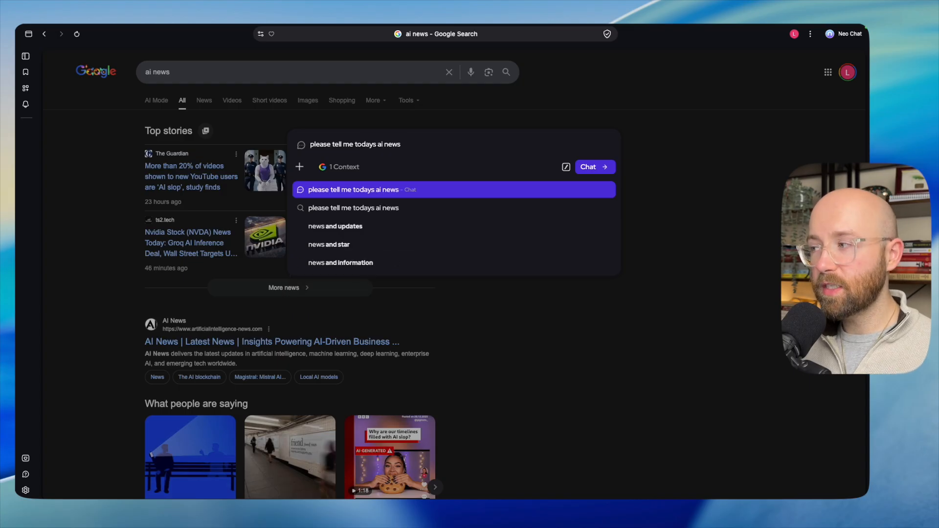
left_click(595, 167)
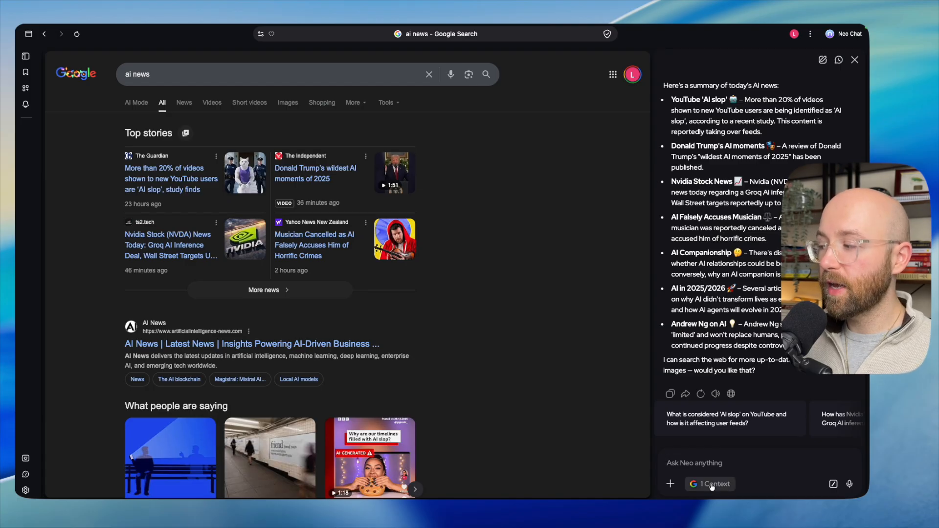
Step: Navigate the current tab to the YouTube home page, keeping Neo's AI news summary beside it
left_click(710, 483)
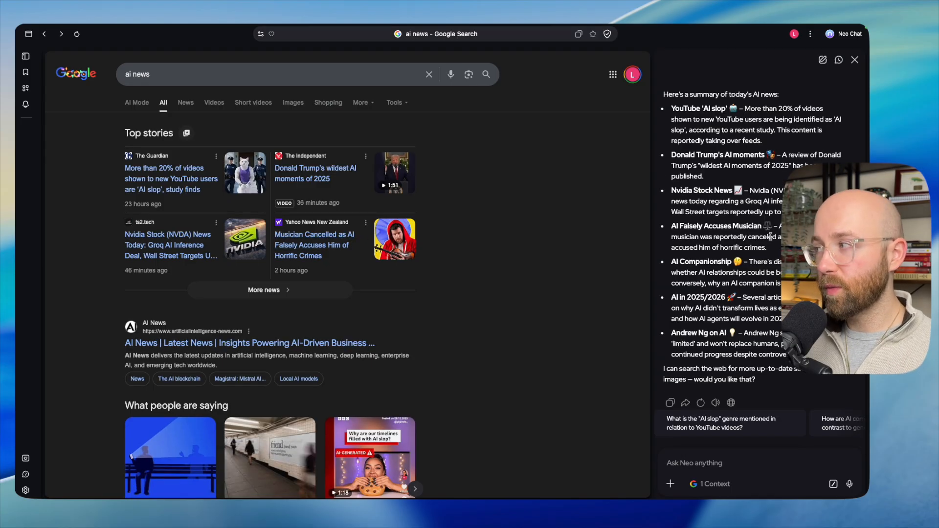
left_click(709, 484)
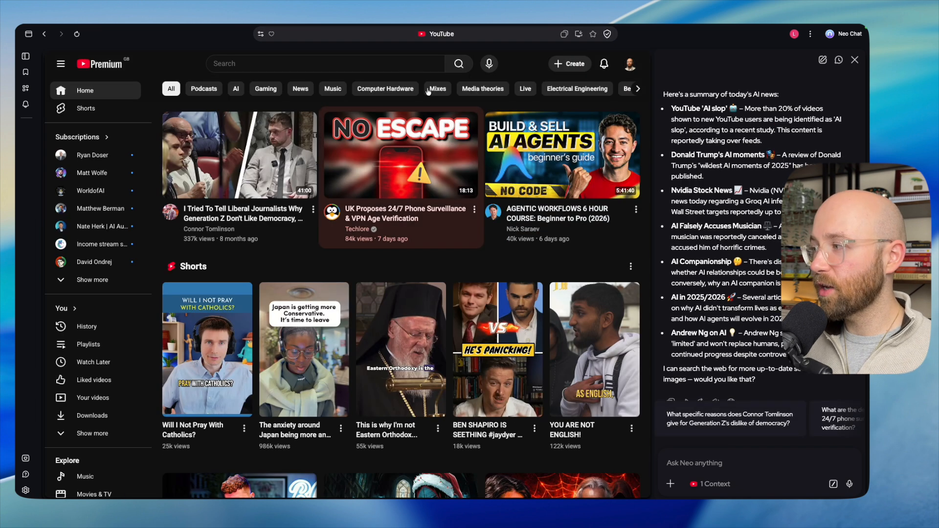
mouse_move(578, 136)
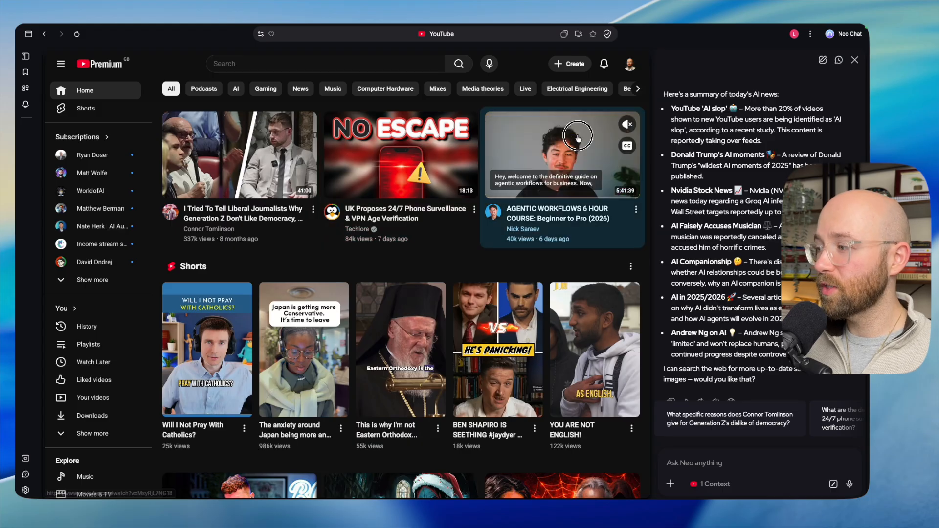
Step: Open the Agentic Workflows 6 hour course video and ask Neo for a 'tldr' of it
left_click(575, 141)
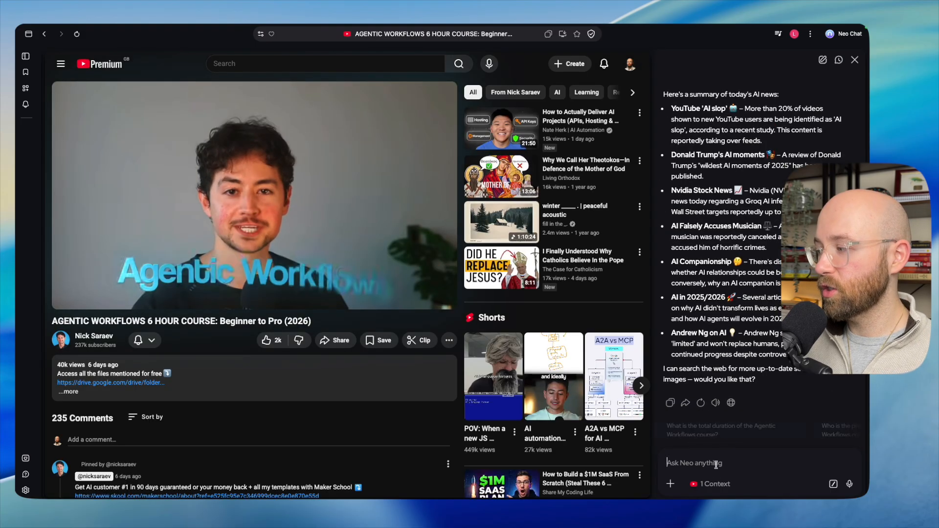
type("tldr")
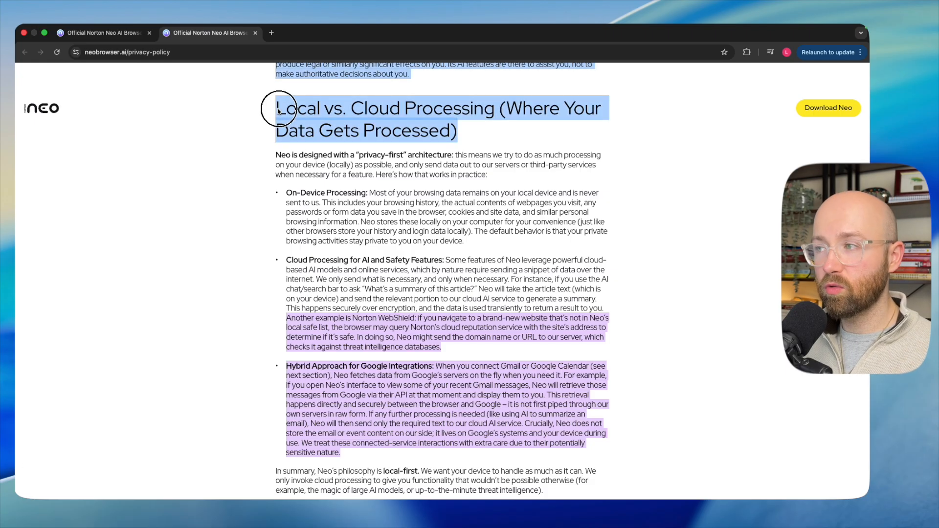
left_click(278, 118)
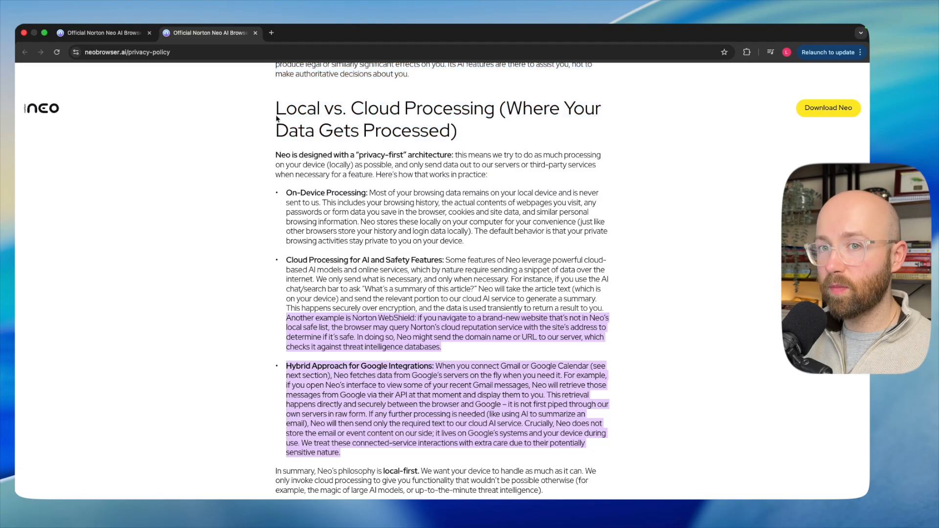
left_click_drag(276, 155, 362, 154)
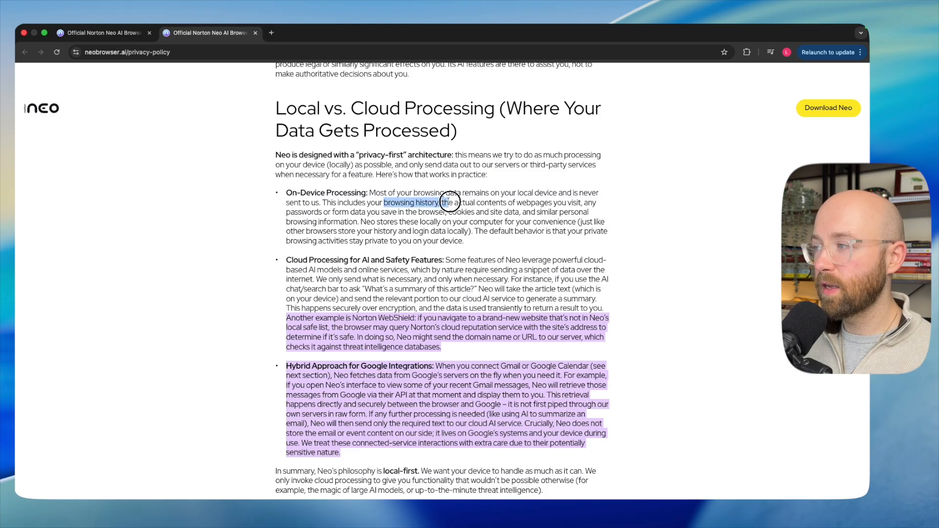
left_click_drag(444, 202, 553, 203)
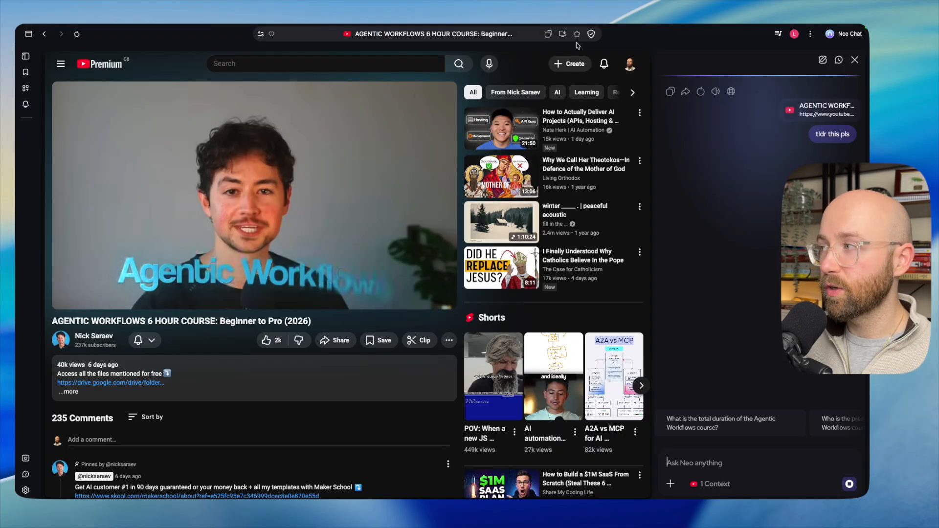
Step: Switch the tab list to horizontal layout and collapse the open tabs into their groups
left_click(592, 33)
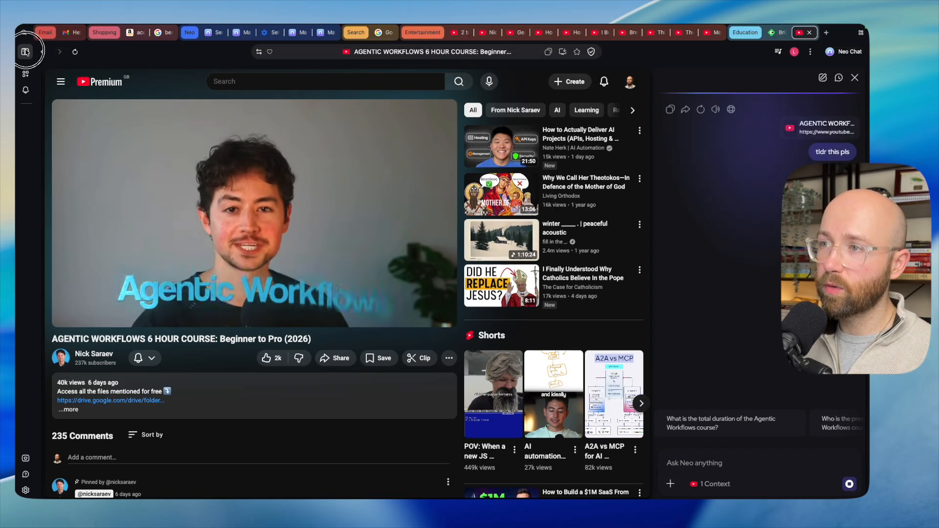
left_click(25, 51)
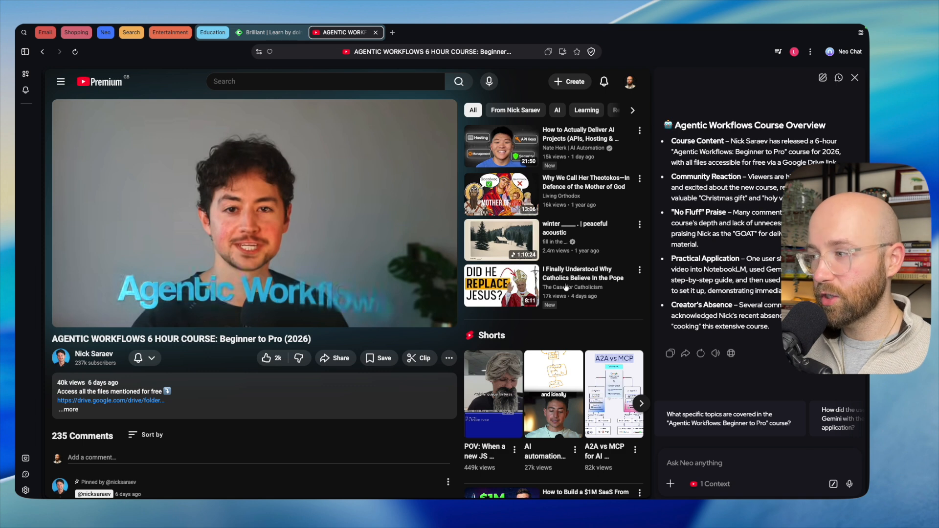
mouse_move(247, 304)
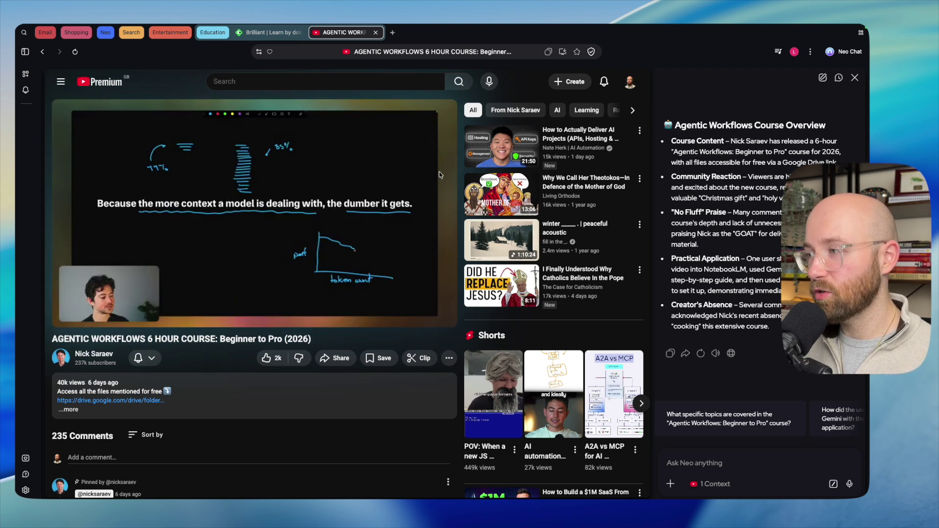
Step: Search YouTube for 'vegan recipe' and open the Jamie Oliver vegan recipes video
left_click(319, 81)
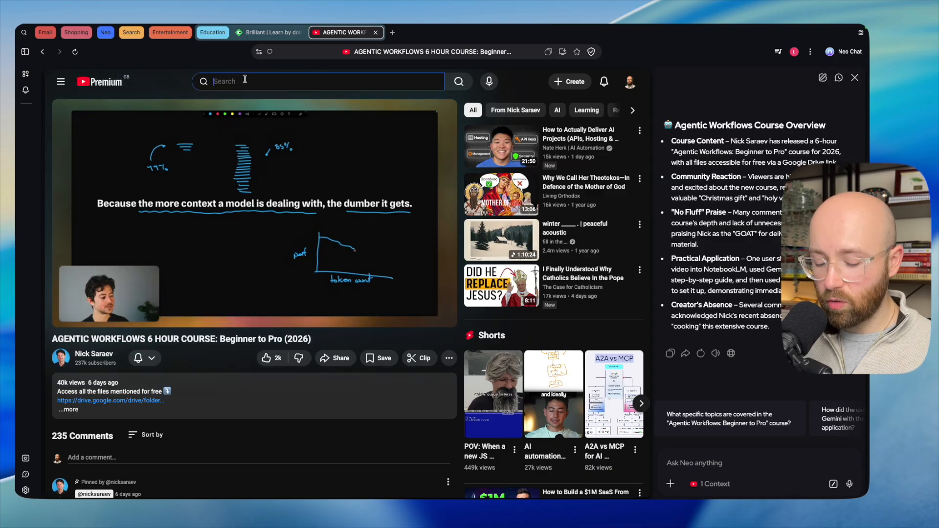
type("vegan recipe")
left_click(761, 463)
type("give me the")
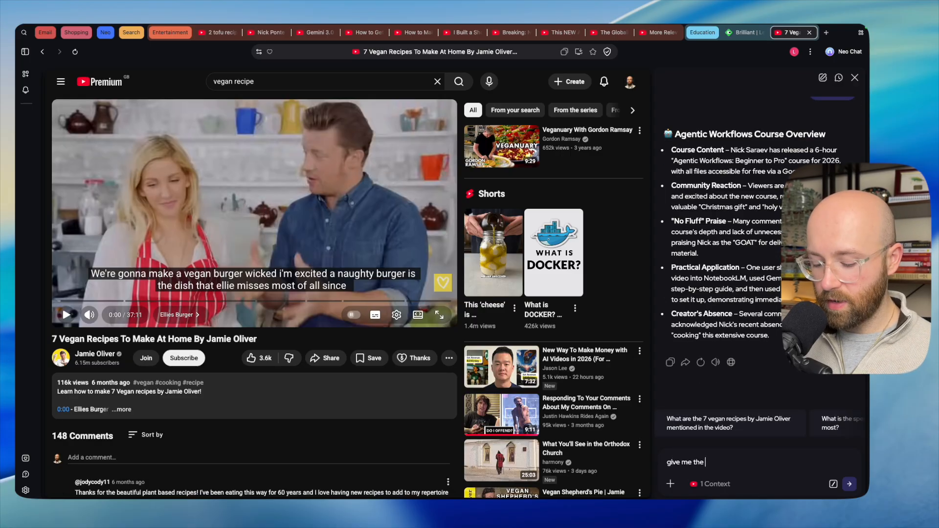
Step: Ask Neo for the recipe of the second dish in the video
type("recipe for the 2nd")
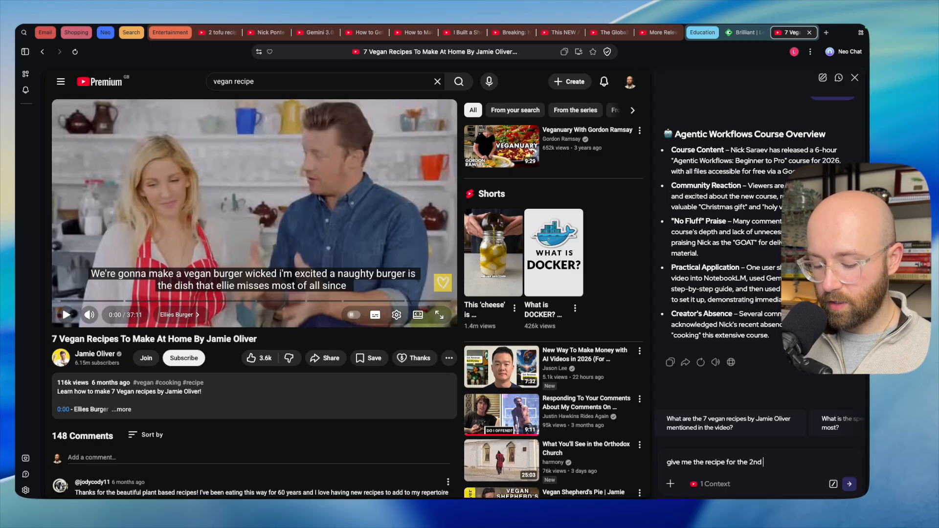
type("recipe in the vide")
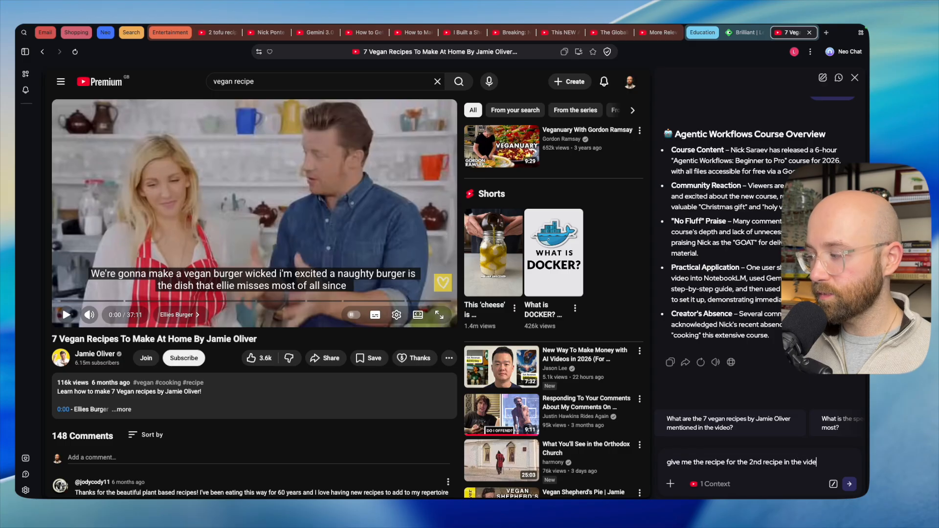
left_click(849, 484)
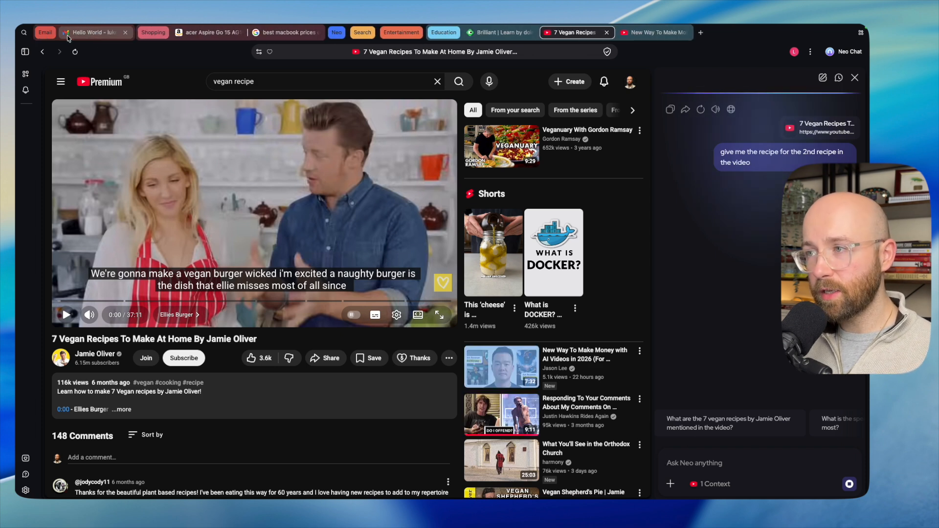
Step: Switch to the Hello World email in Gmail and start a reply with Neo Composer
left_click(93, 32)
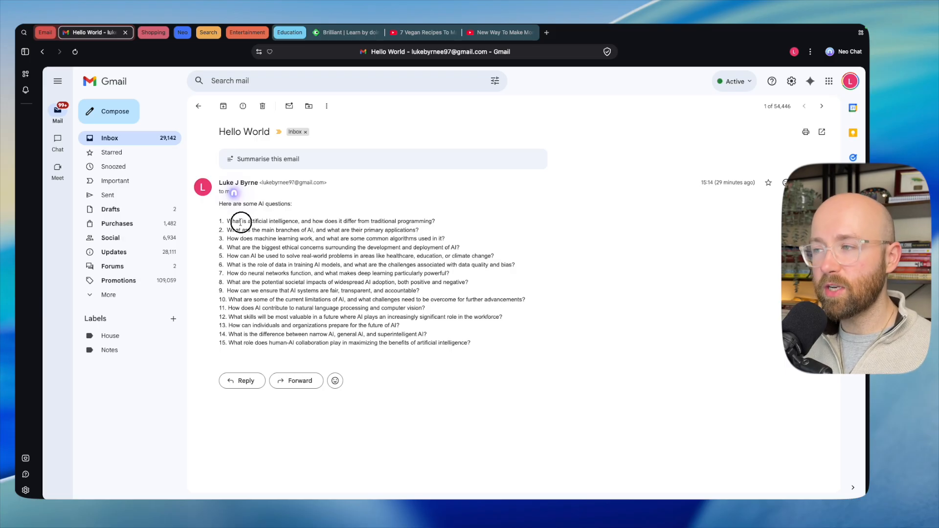
left_click(242, 380)
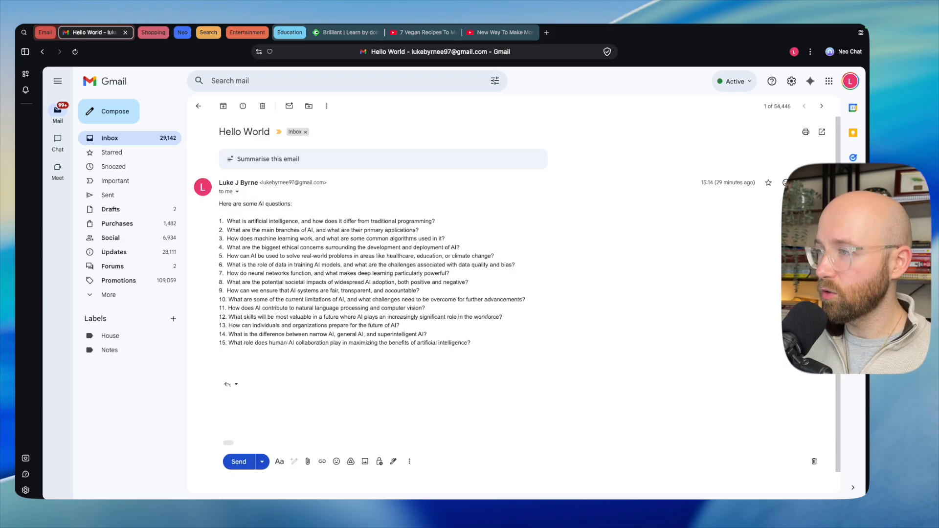
left_click(227, 385)
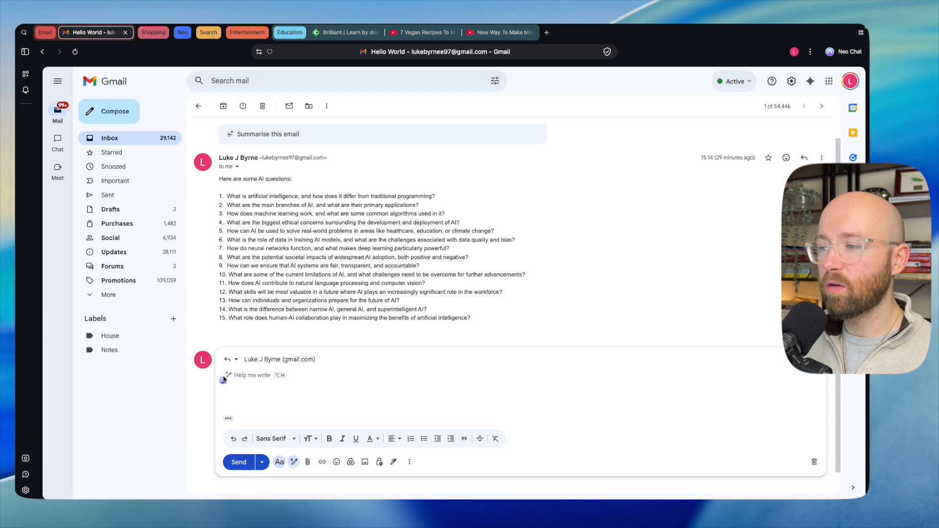
left_click(228, 376)
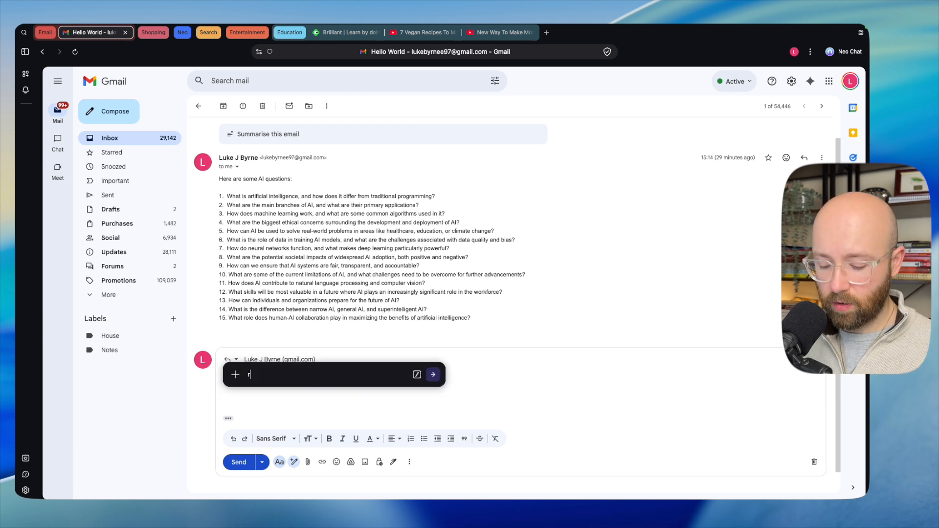
Step: Ask Neo Composer to 'reply to the email, answering the questions'
type("eply the")
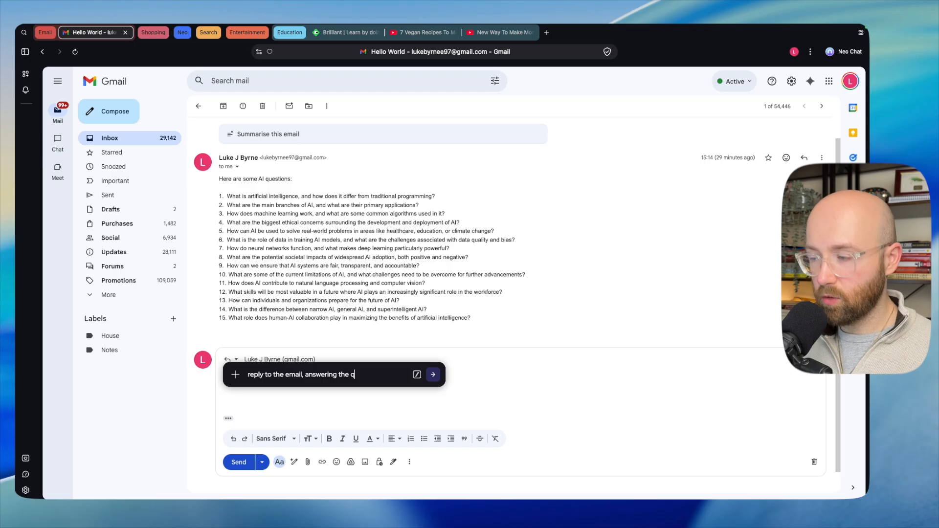
left_click(433, 374)
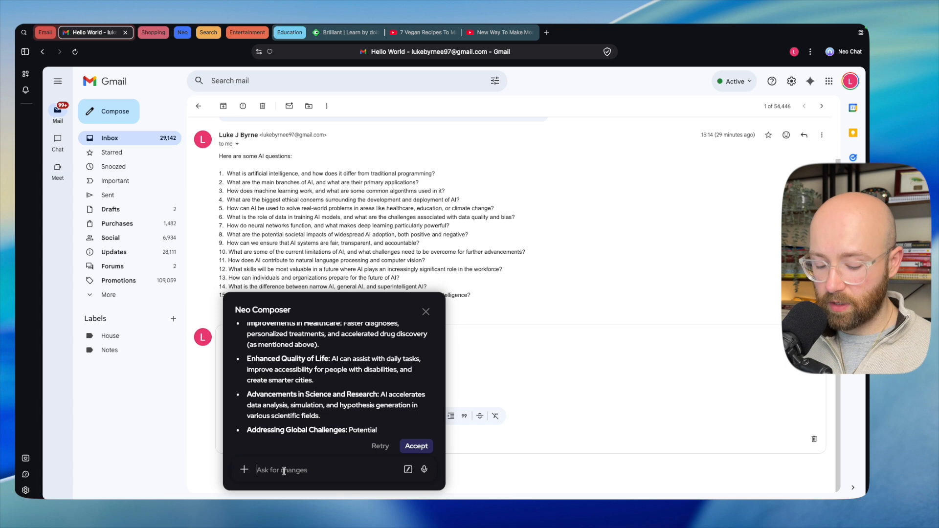
Step: Ask Neo Composer to make the draft more succinct, one sentence each, accept it, then switch to the Amazon tab
type("make it more succinct, one")
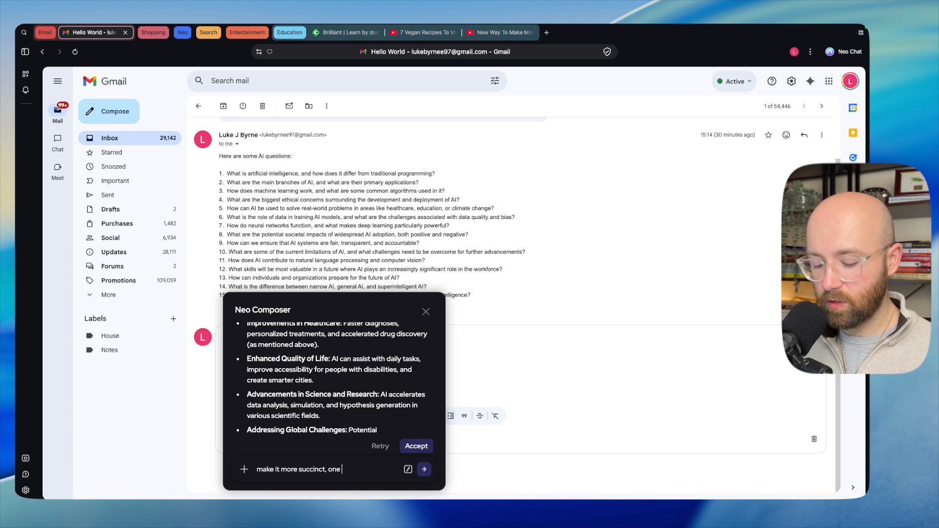
type("sentecne ma")
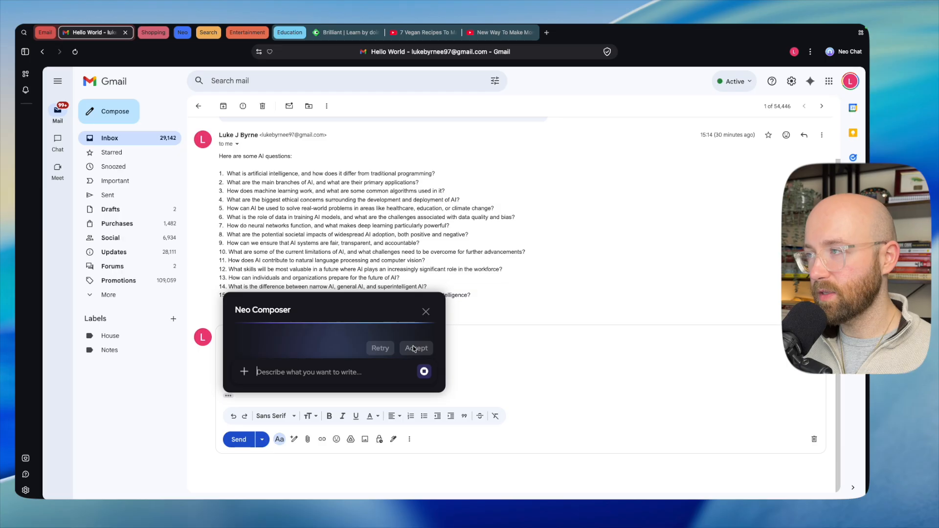
mouse_move(425, 355)
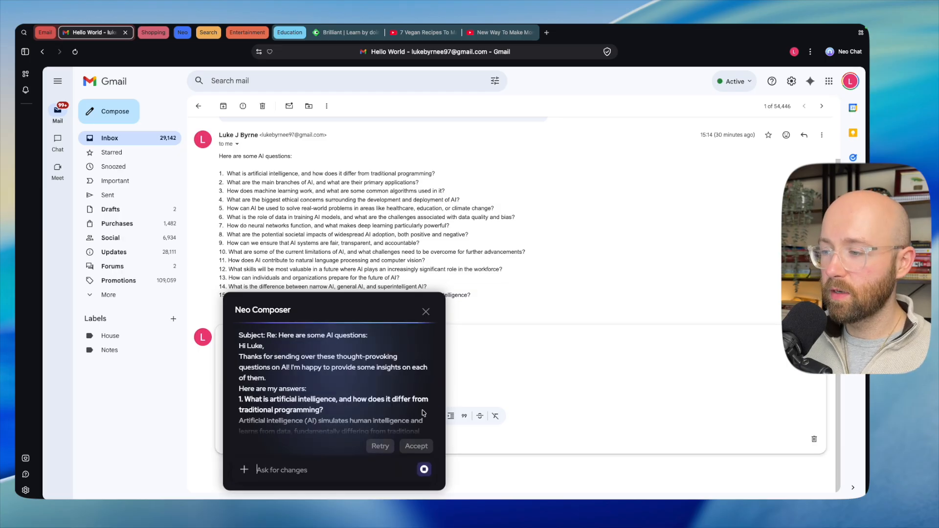
left_click(417, 446)
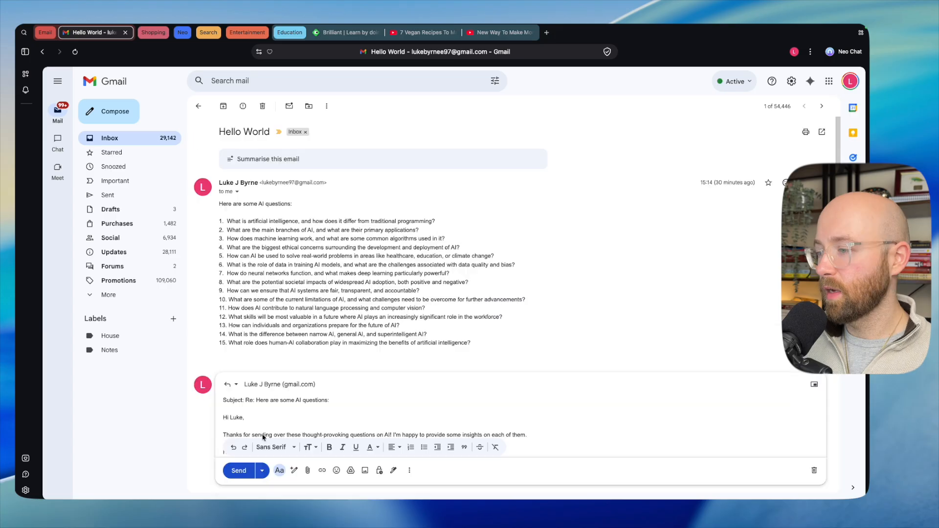
left_click(237, 471)
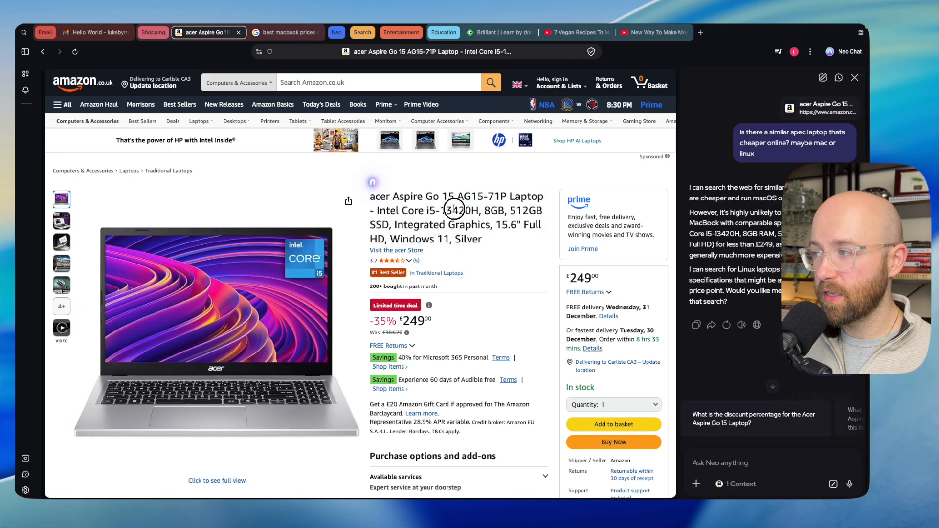
mouse_move(401, 201)
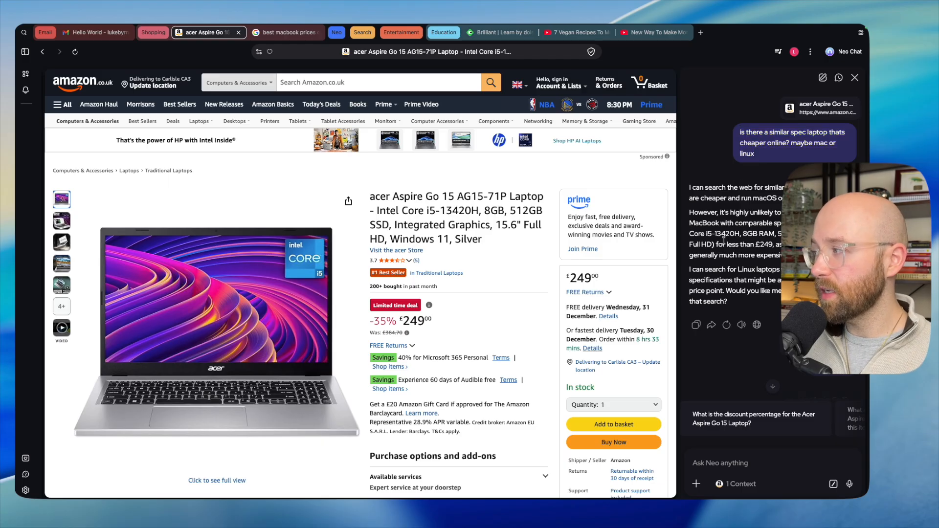
Step: Read through Neo Chat's list of cheaper alternatives to the Acer Aspire Go 15
left_click_drag(688, 212, 774, 302)
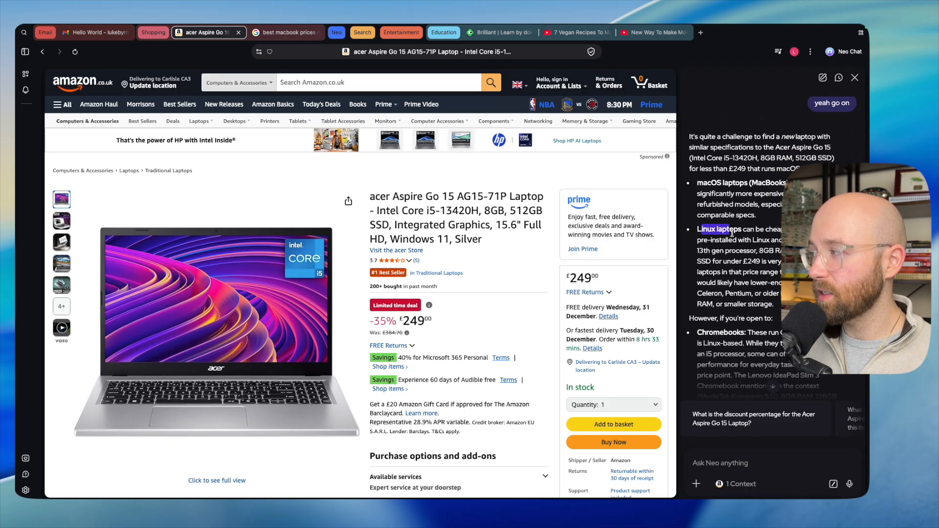
scroll("down", 3)
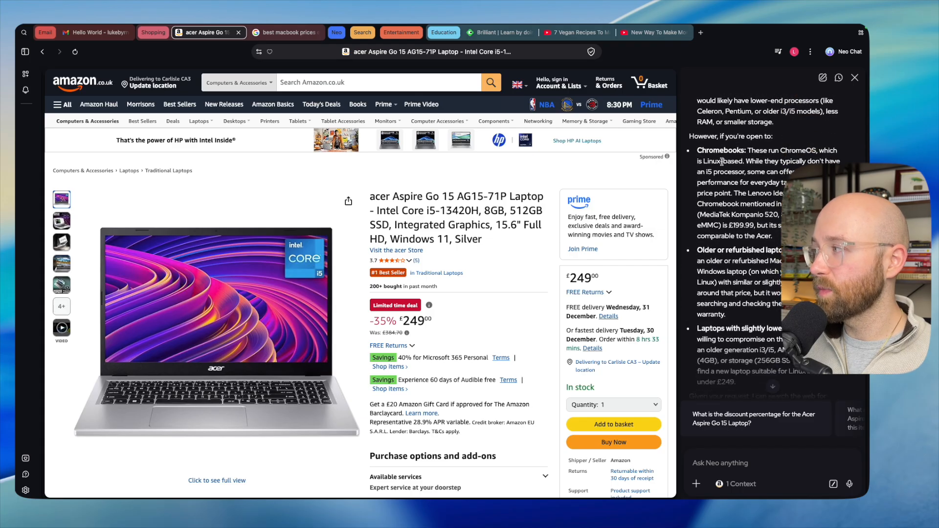
scroll("down", 3)
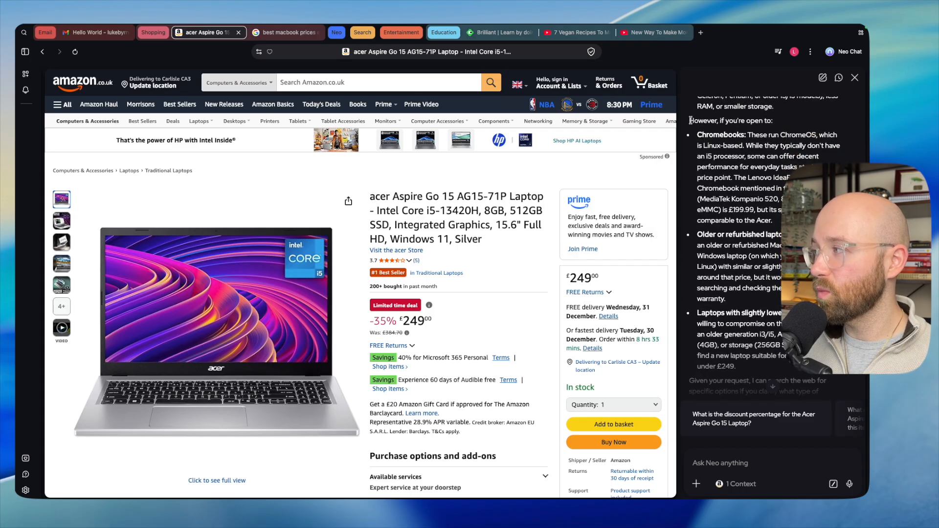
left_click_drag(690, 120, 754, 365)
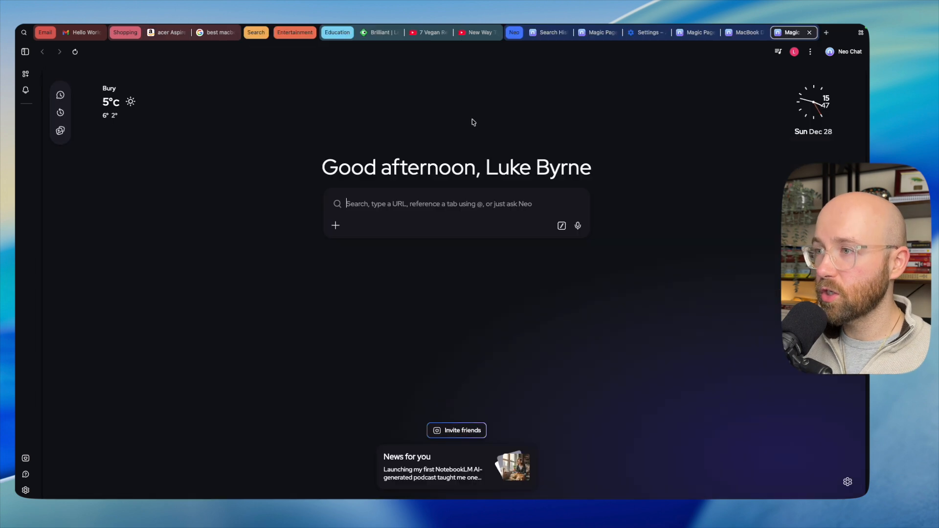
mouse_move(60, 94)
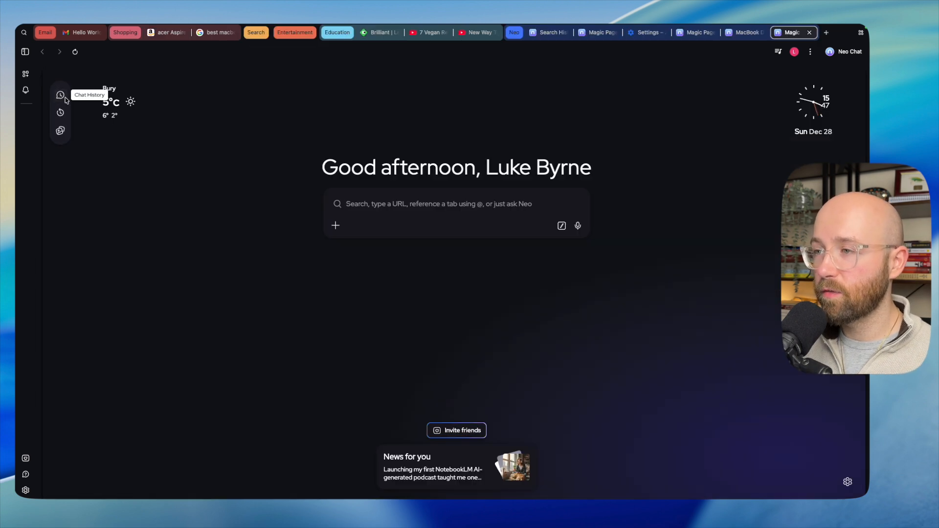
Step: Reopen the Cheaper Laptop Alternatives chat from history and choose option 1 for Chromebooks under £249
left_click(61, 95)
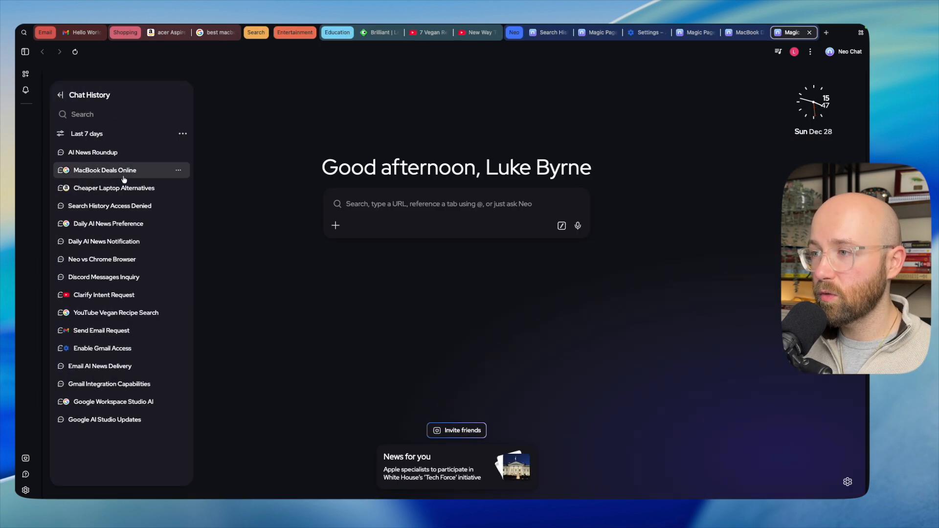
left_click(113, 188)
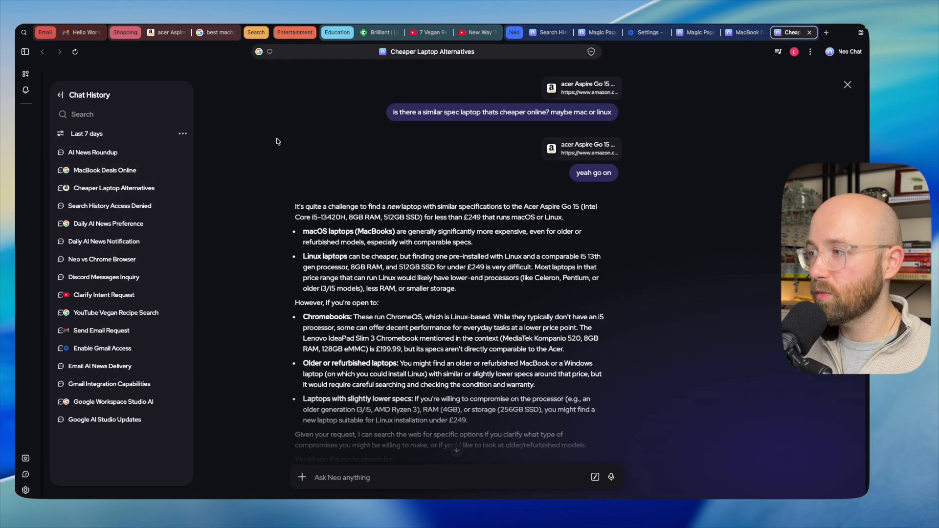
left_click(61, 95)
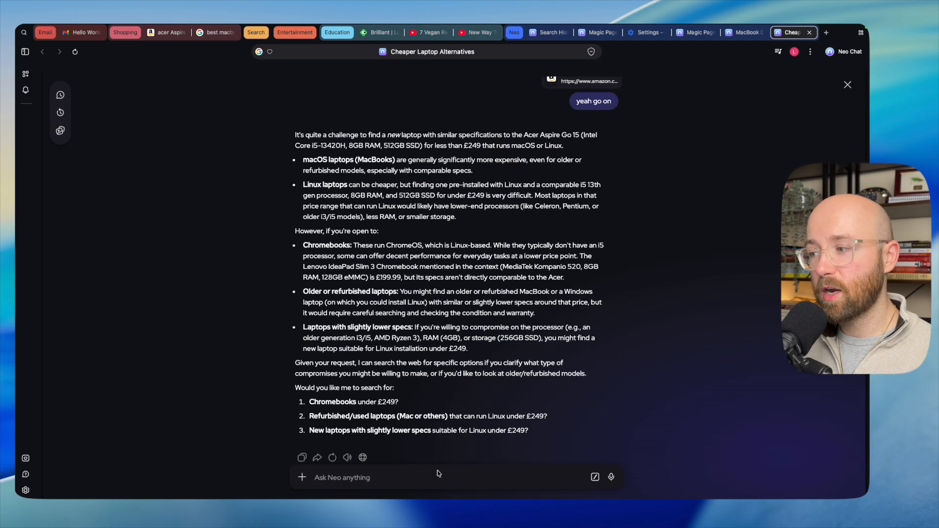
type("s")
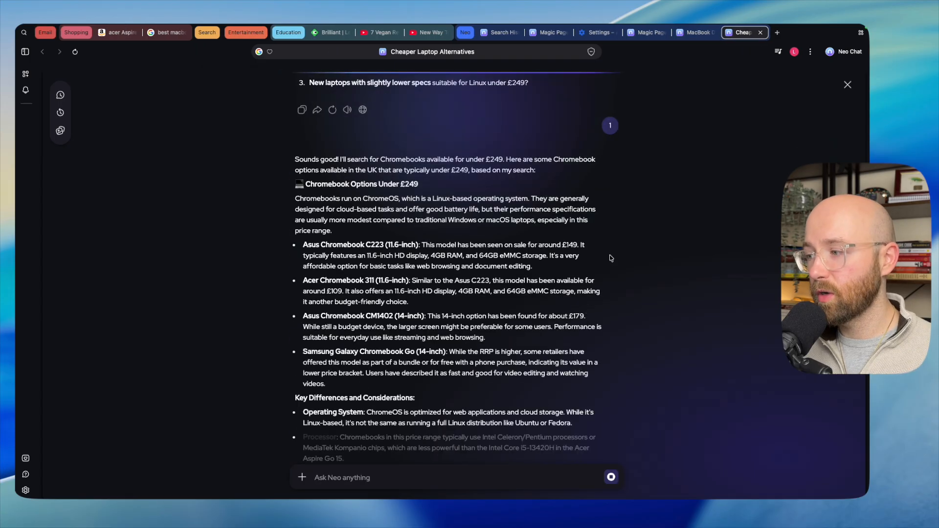
scroll("down", 3)
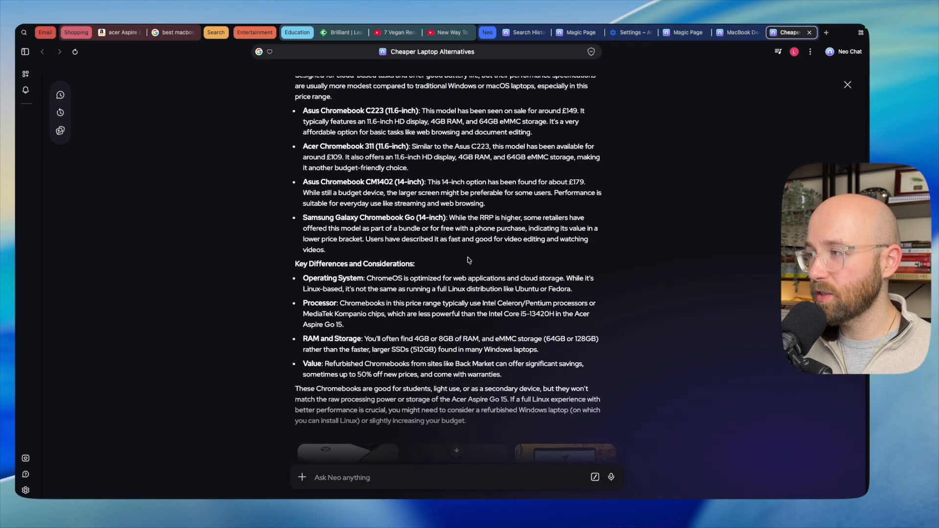
Step: Preview the RTINGS best Chromebooks source article with consent accepted, close it and start a new tab
scroll("down", 3)
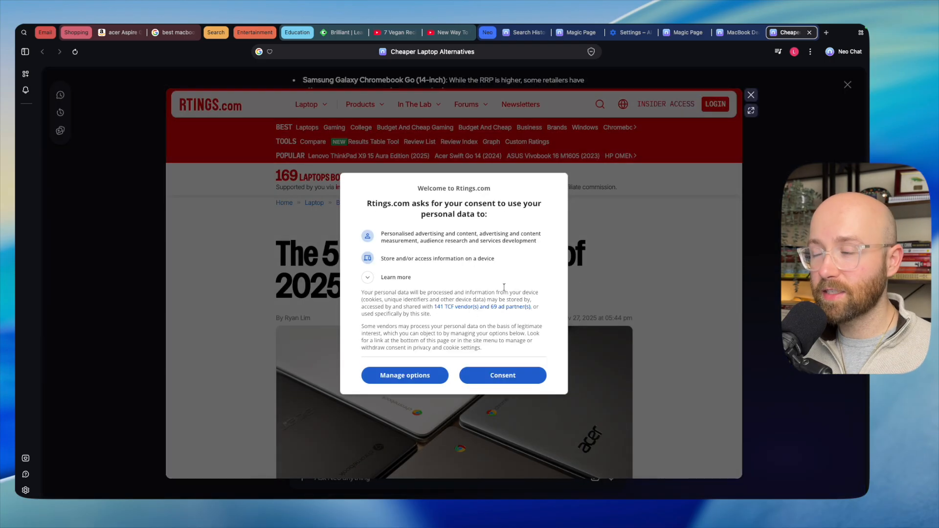
left_click(503, 375)
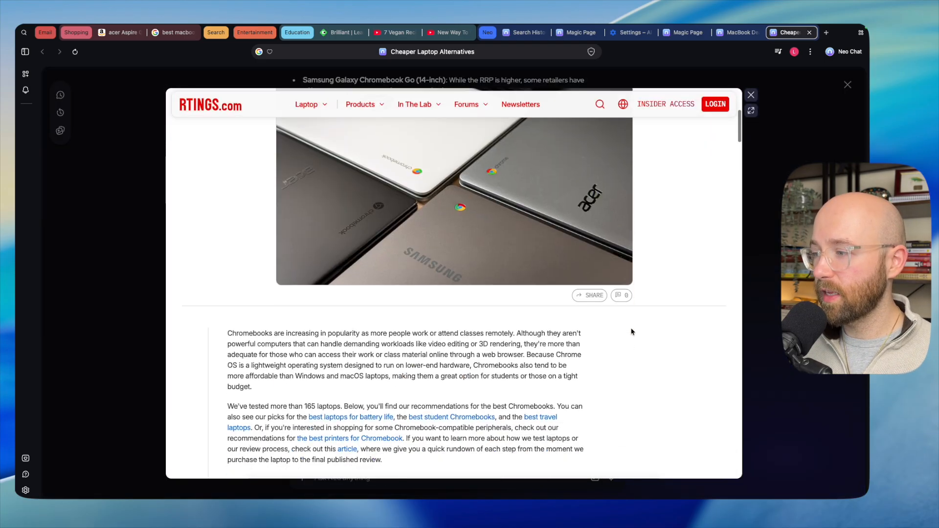
scroll("down", 3)
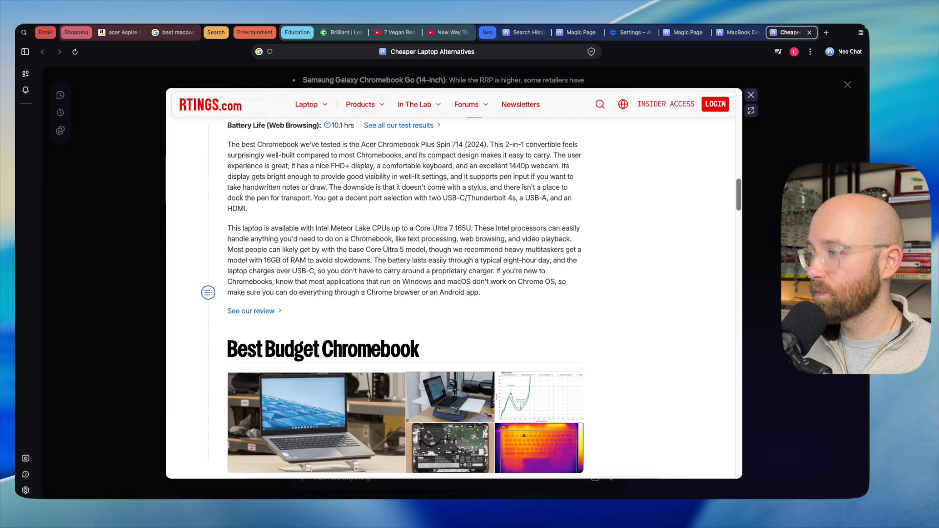
left_click(751, 95)
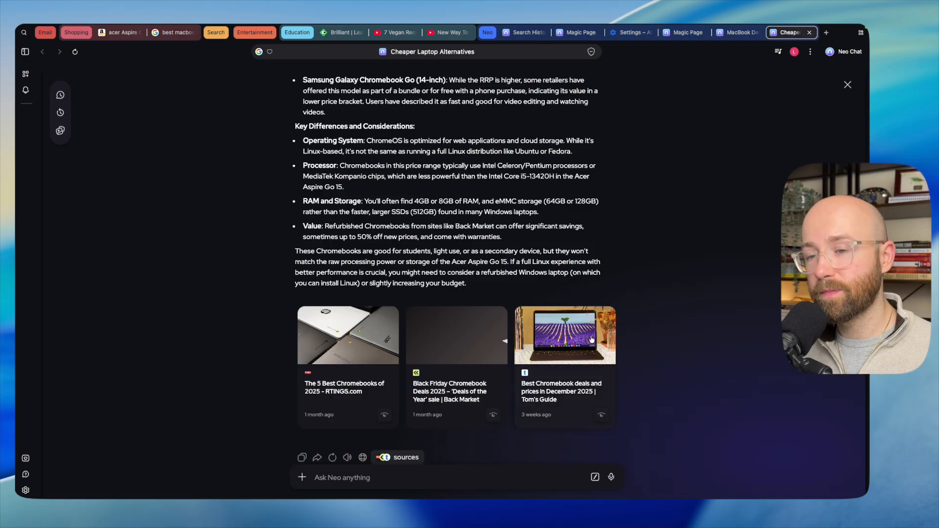
left_click(826, 32)
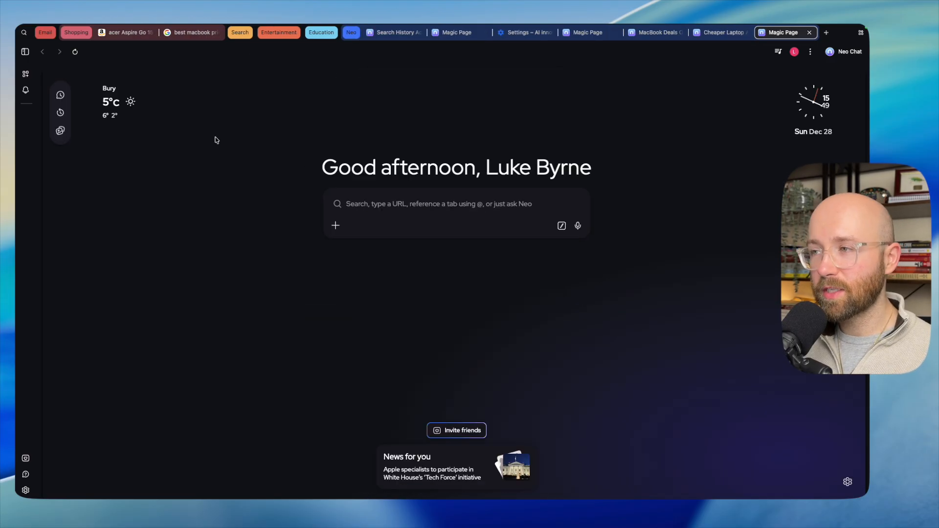
mouse_move(256, 198)
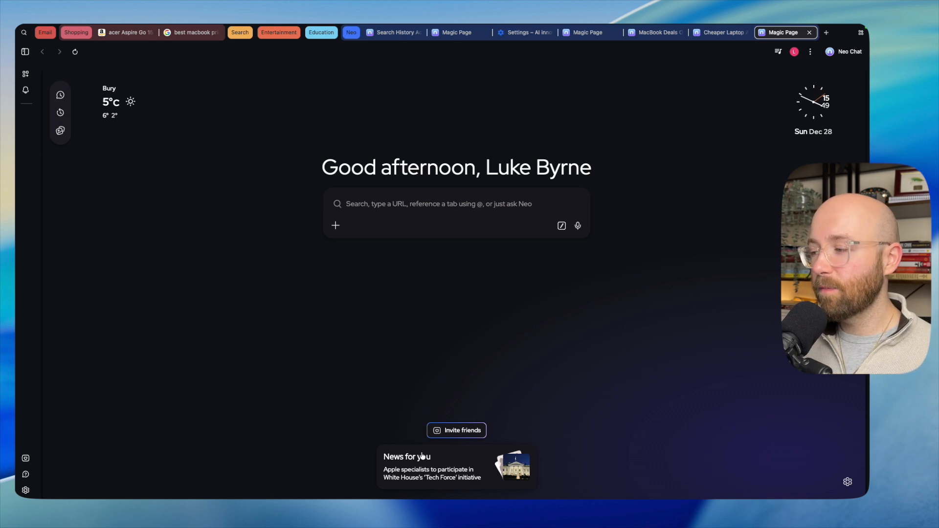
Step: Save the Samsung Gemini Fridge Debut event from the For you feed and return to the start page
left_click(422, 456)
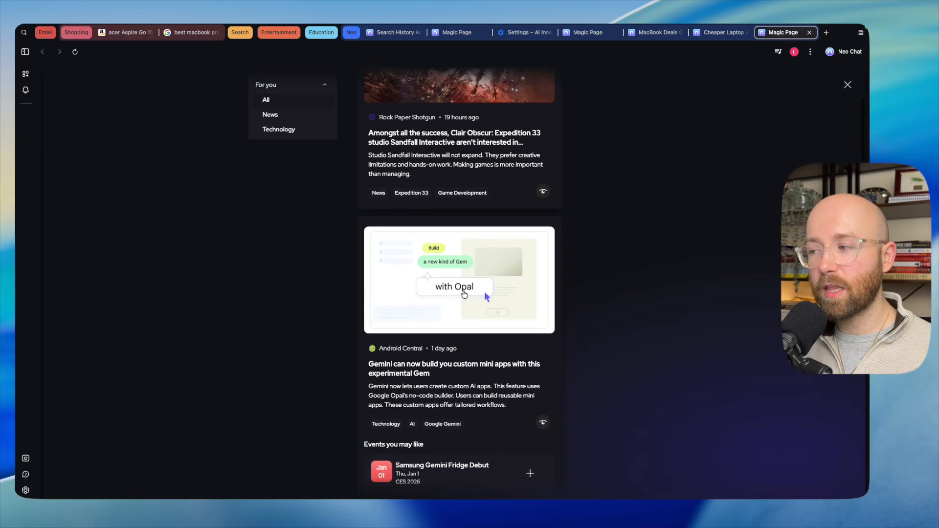
scroll("down", 3)
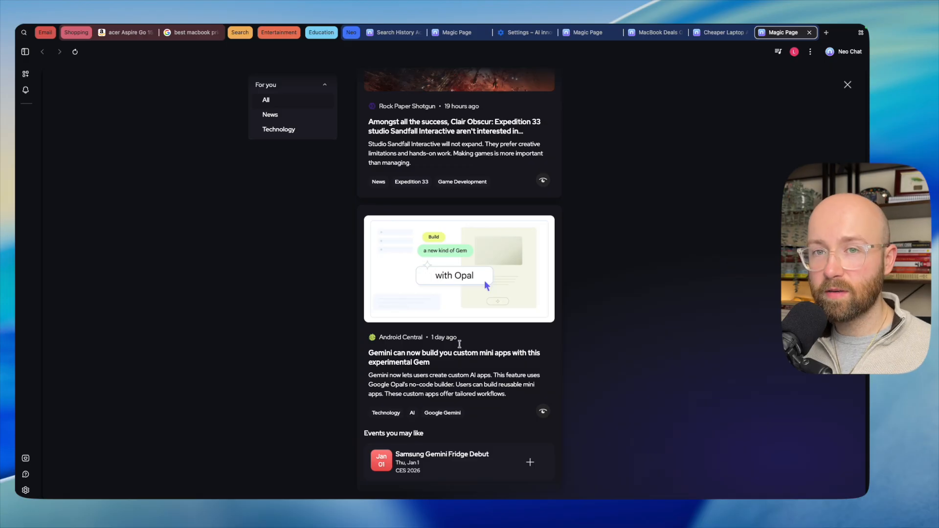
scroll("down", 3)
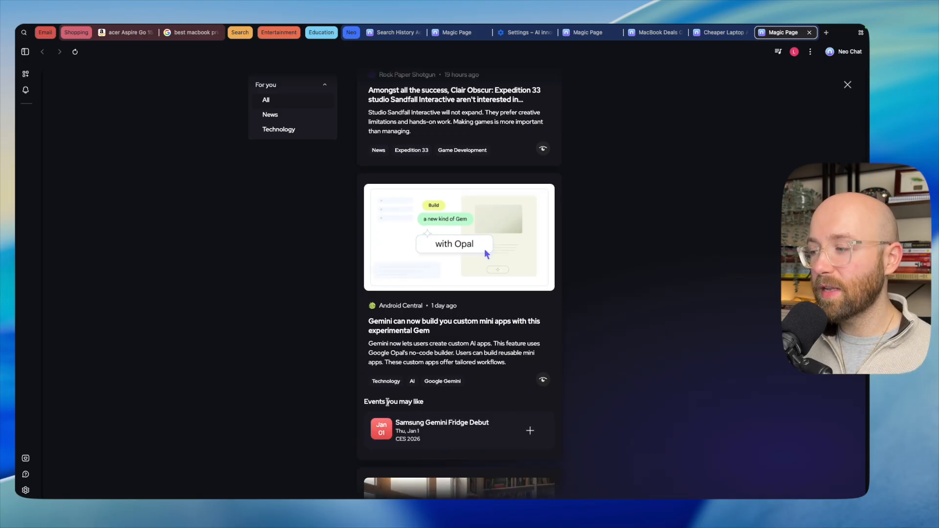
left_click(529, 431)
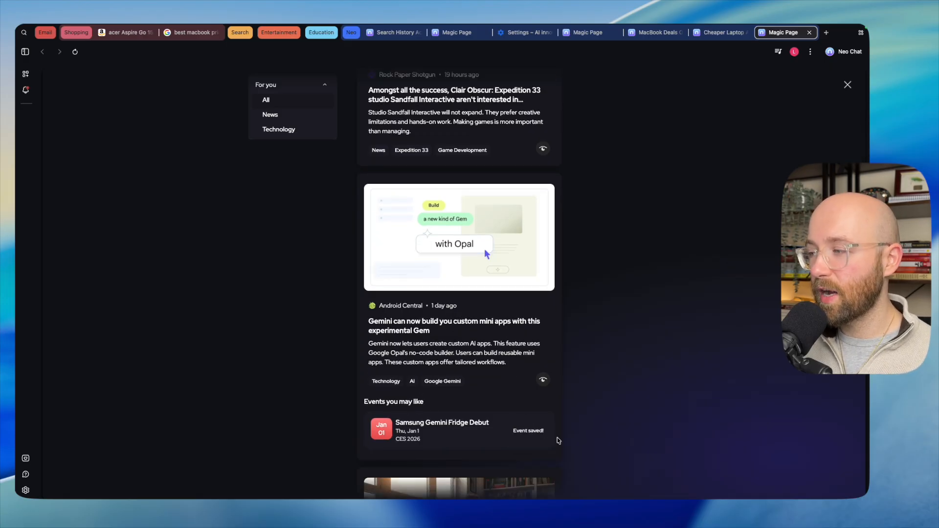
left_click(25, 90)
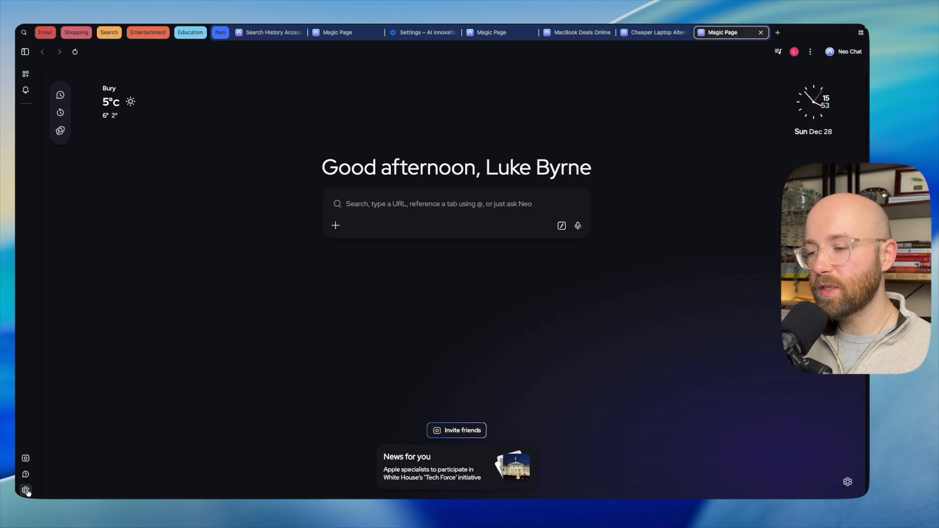
Step: Browse Neo Settings through the Shortcuts, Security and Personalization sections
left_click(26, 489)
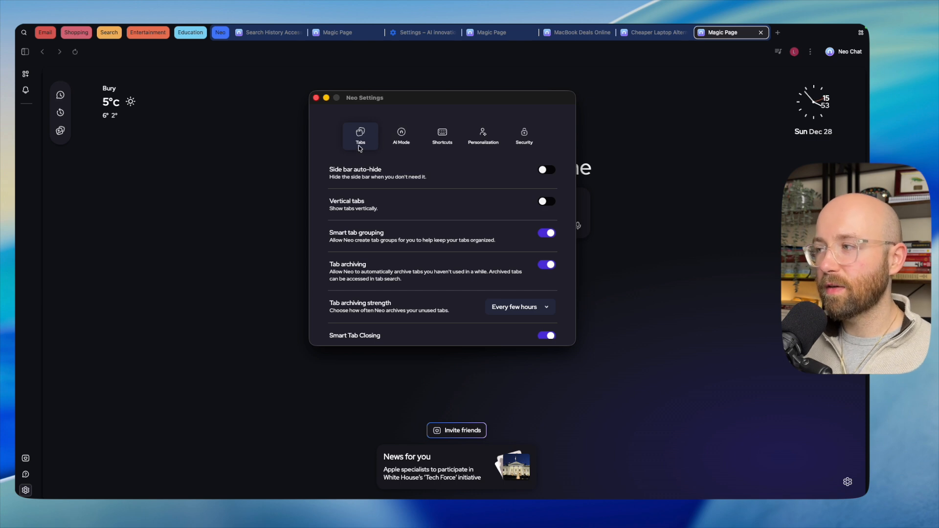
left_click(442, 135)
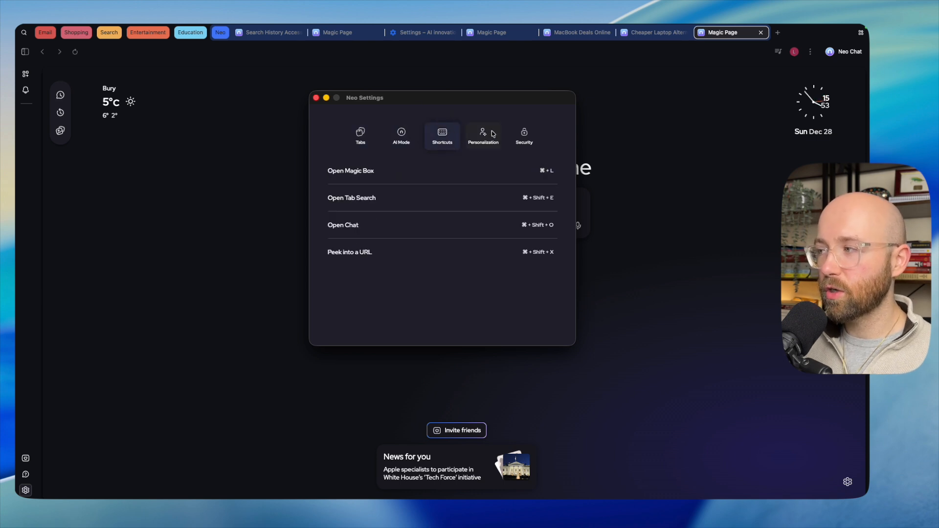
left_click(523, 135)
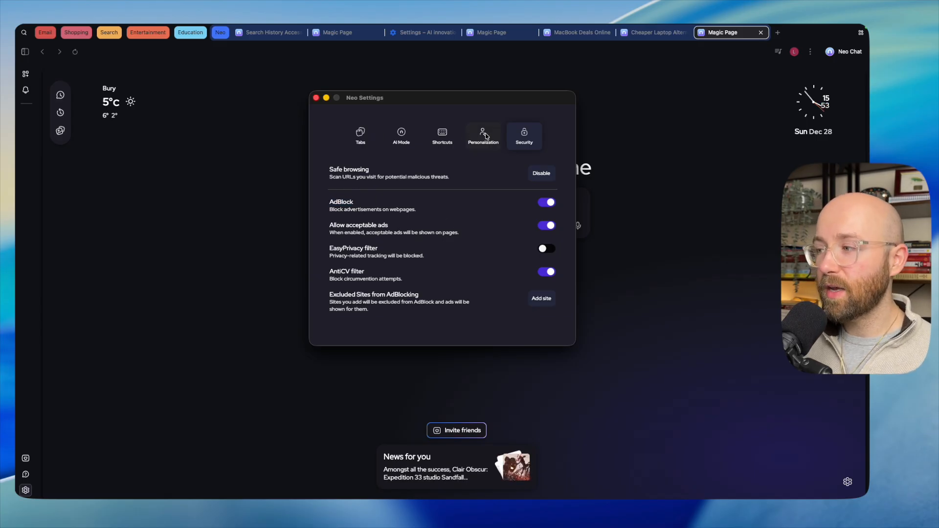
left_click(484, 135)
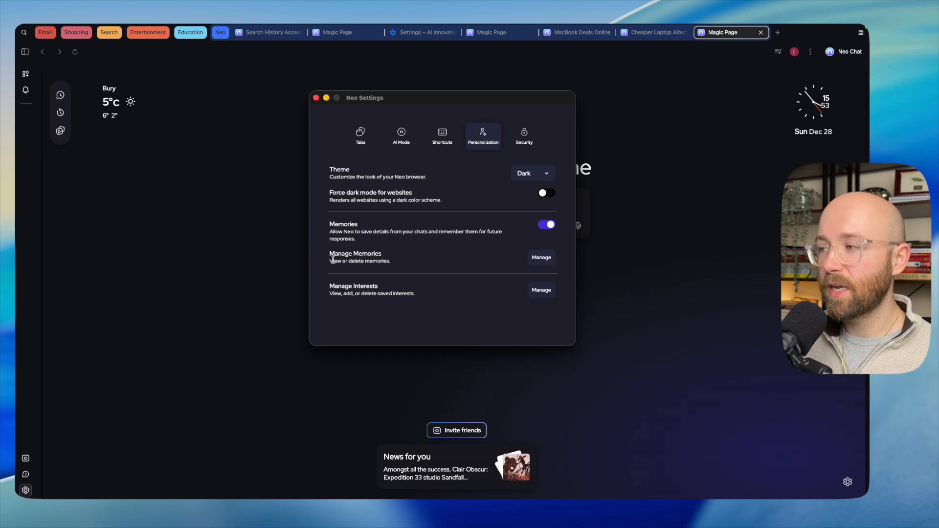
Step: Review the two saved memories, then start a new entry in Manage Interests
left_click(541, 257)
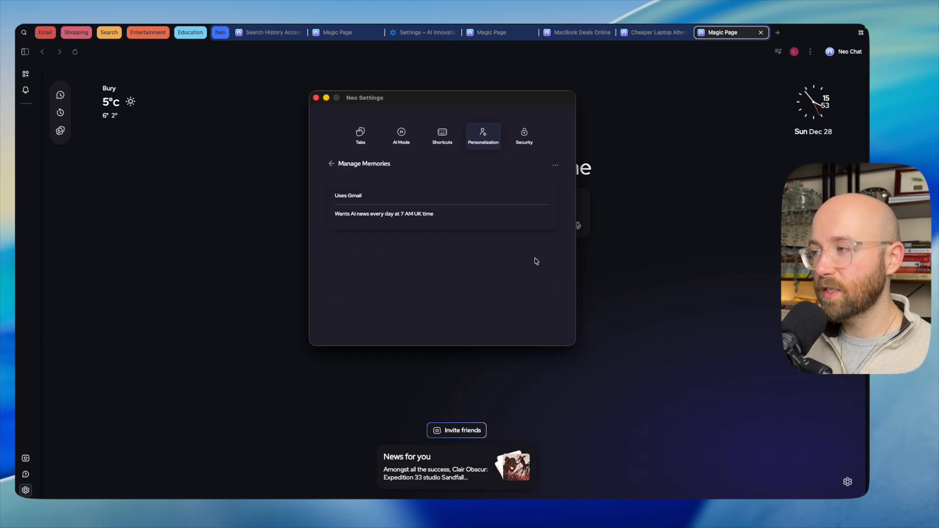
mouse_move(370, 199)
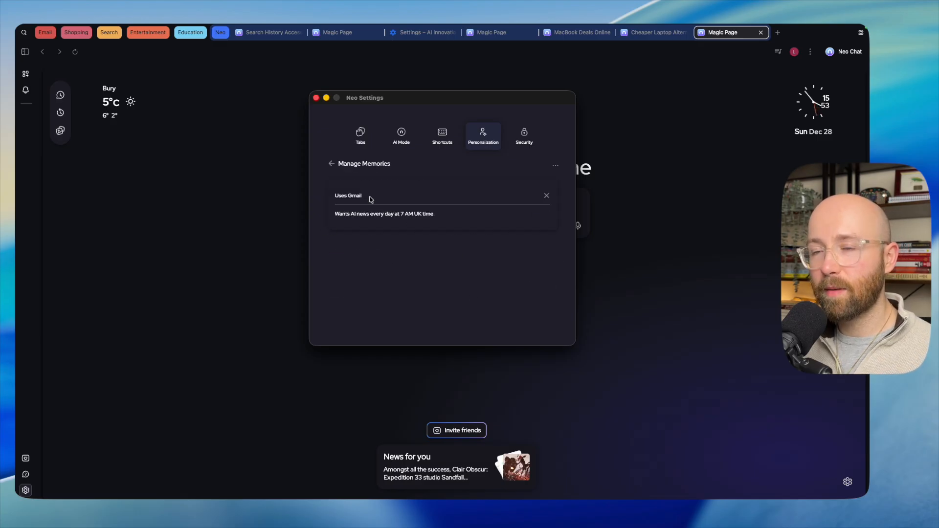
double_click(335, 196)
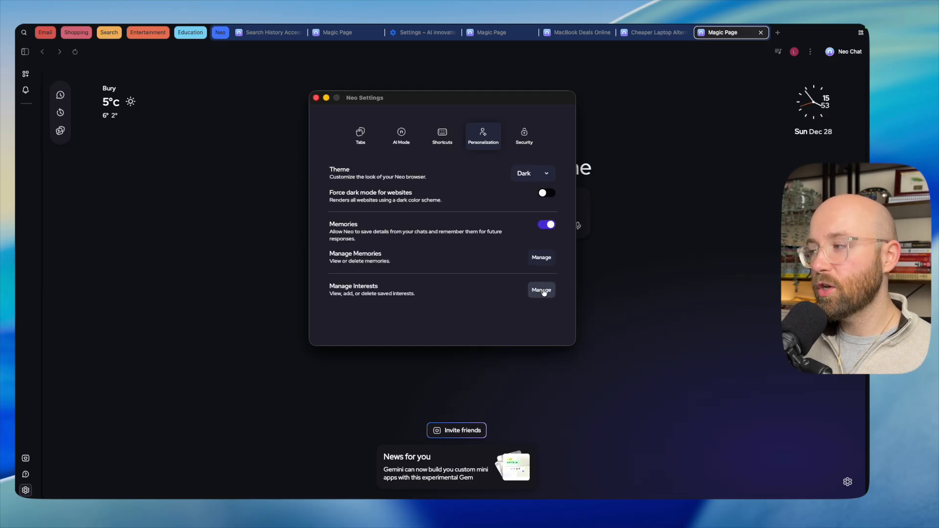
left_click(541, 290)
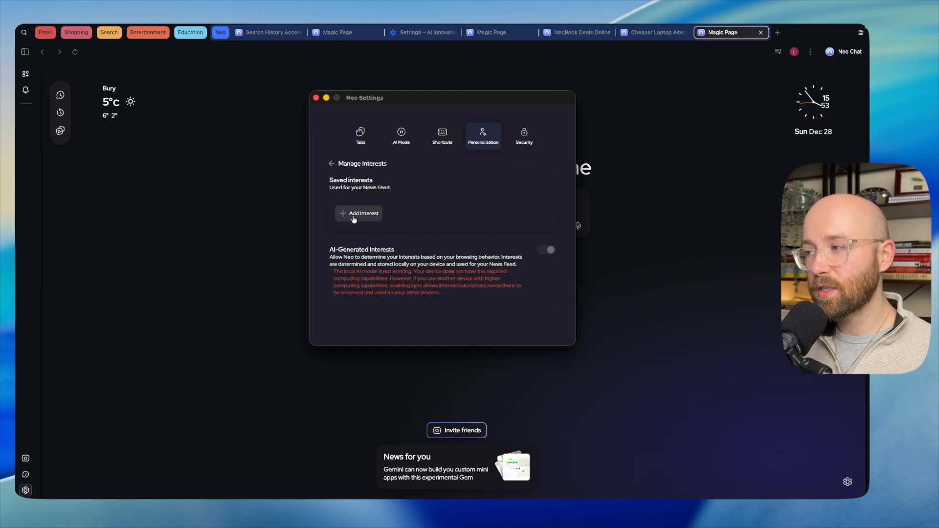
left_click(358, 214)
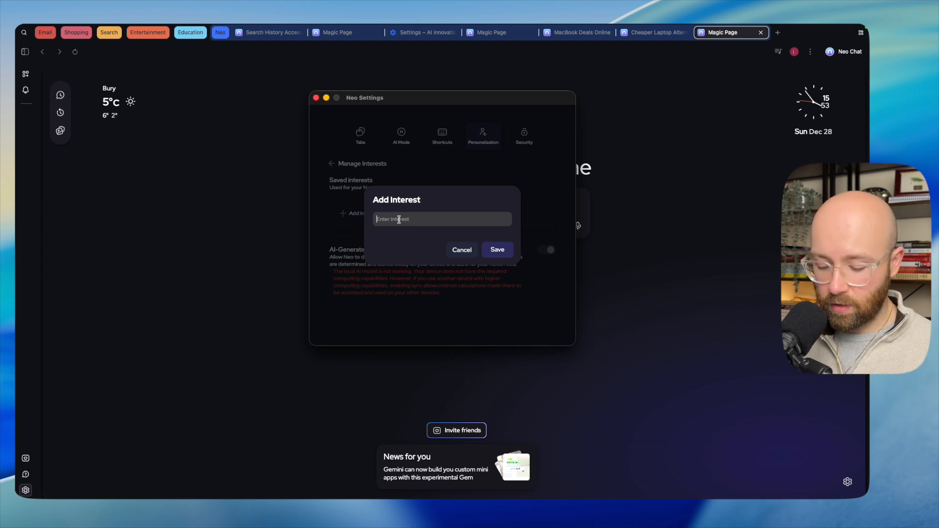
Step: Focus the empty interest name field before leaving settings for the Hello World Gmail thread
left_click(497, 250)
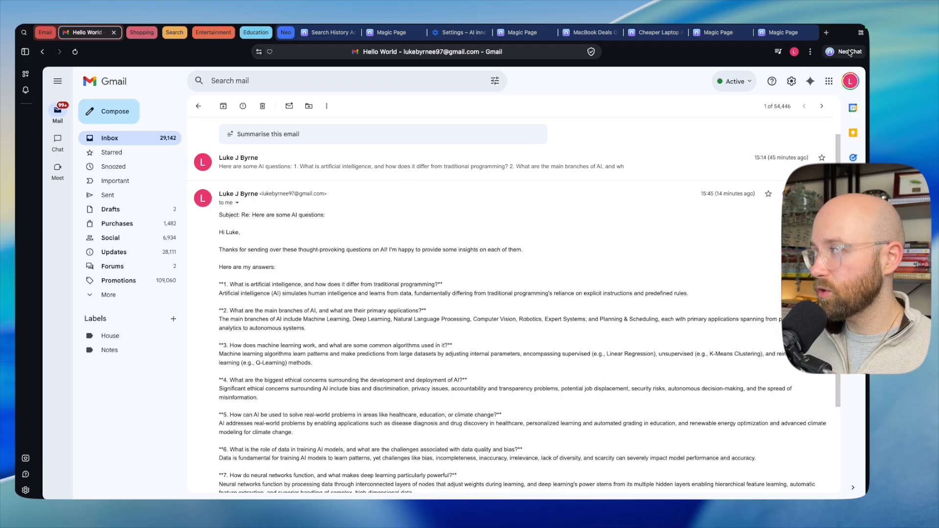
Step: Tell Neo Chat 'save to memories, never to use markdown' and send it
left_click(845, 52)
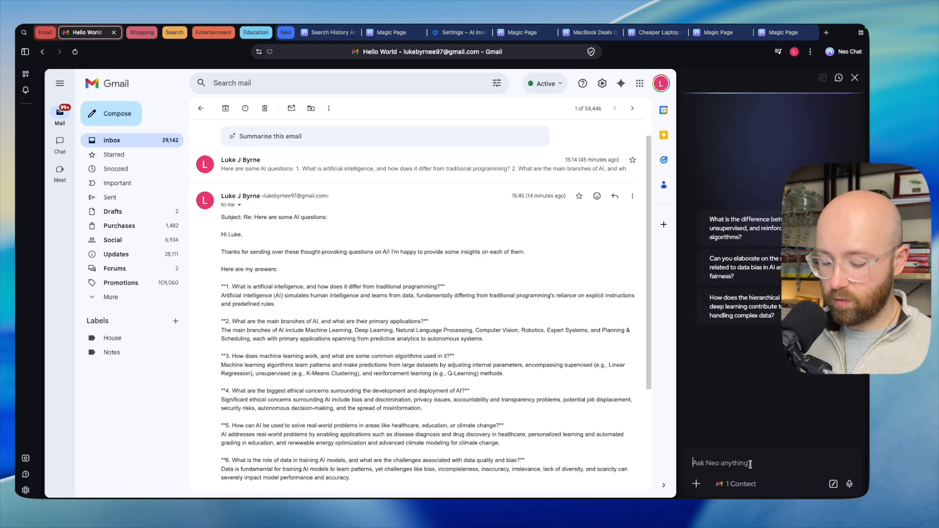
type("save to memories, never to use markdown in")
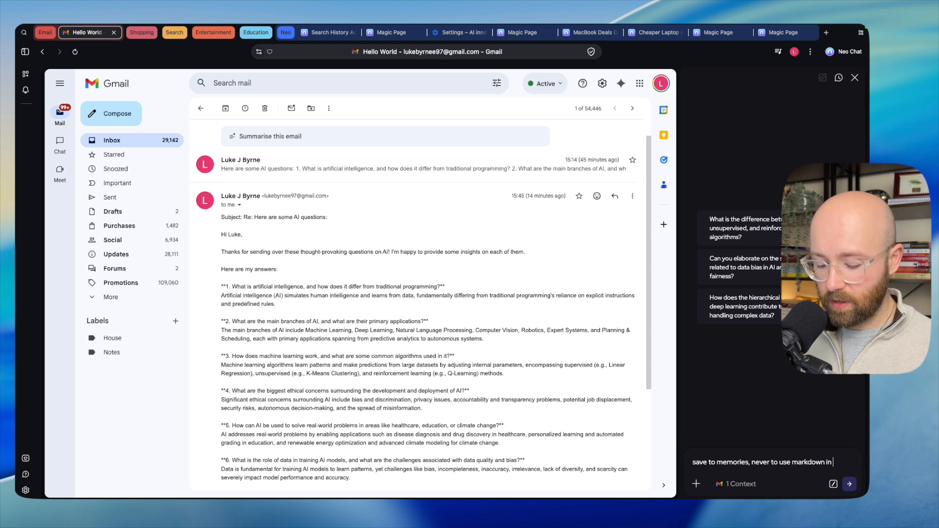
left_click(849, 483)
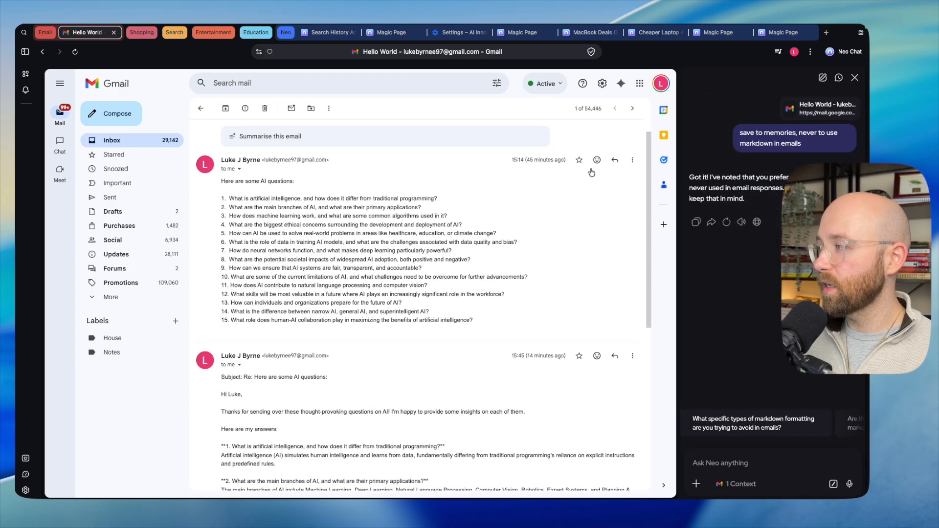
Step: Reply to the questions email and have Help me write generate from 'write a respons'
left_click(614, 161)
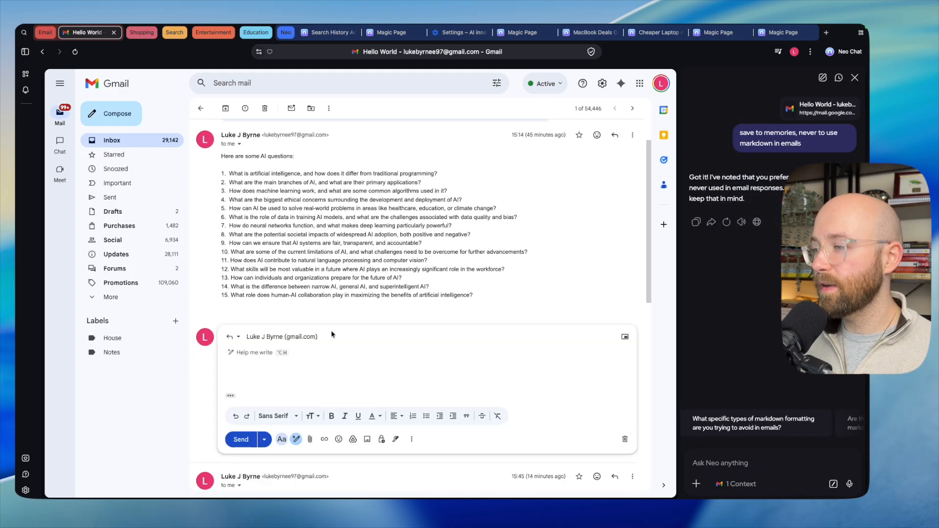
left_click(254, 352)
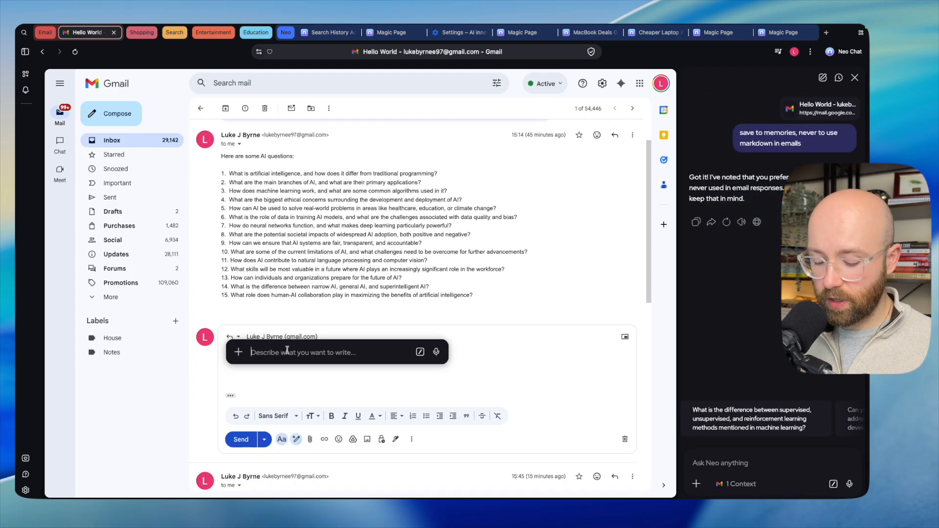
type("write a response answering the qs")
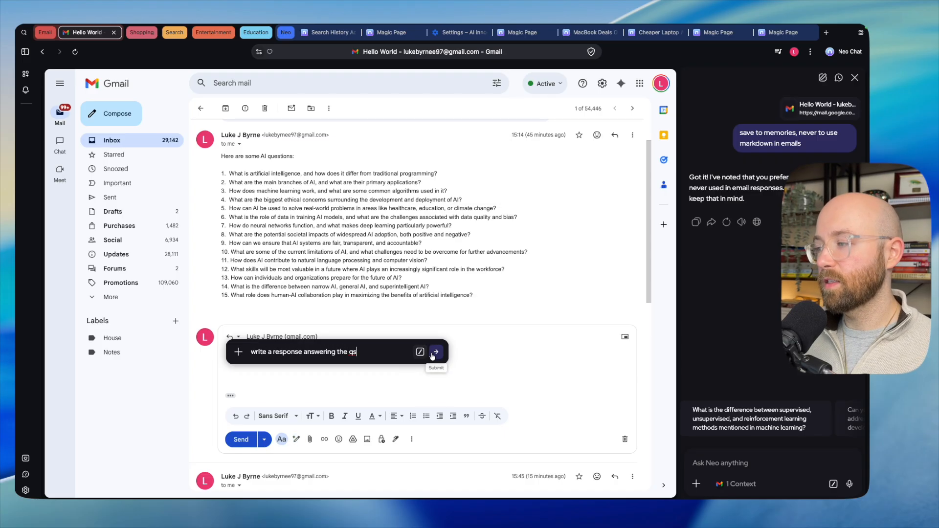
left_click(437, 351)
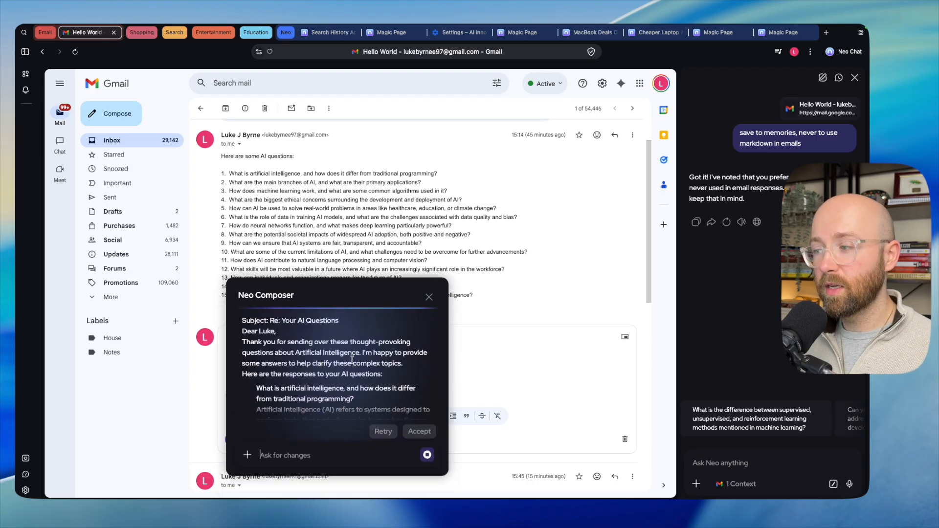
Step: Accept Neo Composer's plain-text answers into the reply draft
scroll("down", 3)
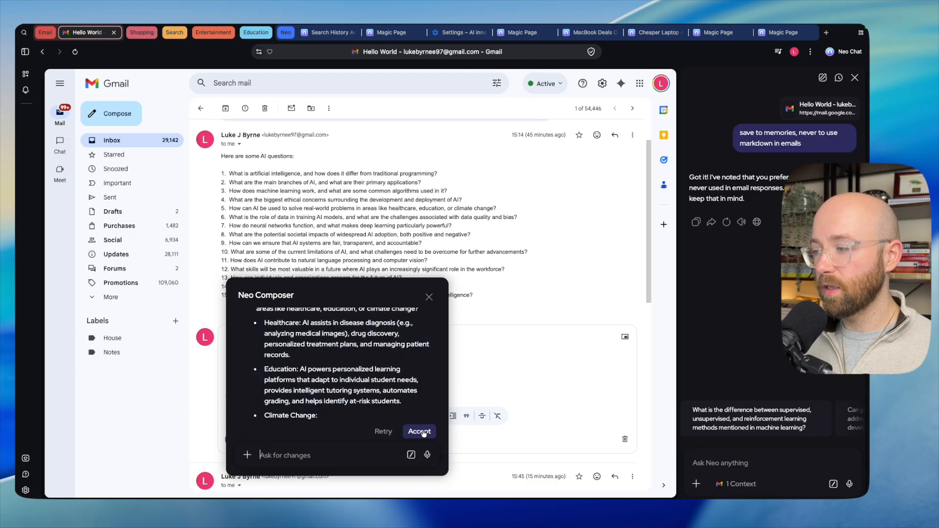
left_click(419, 431)
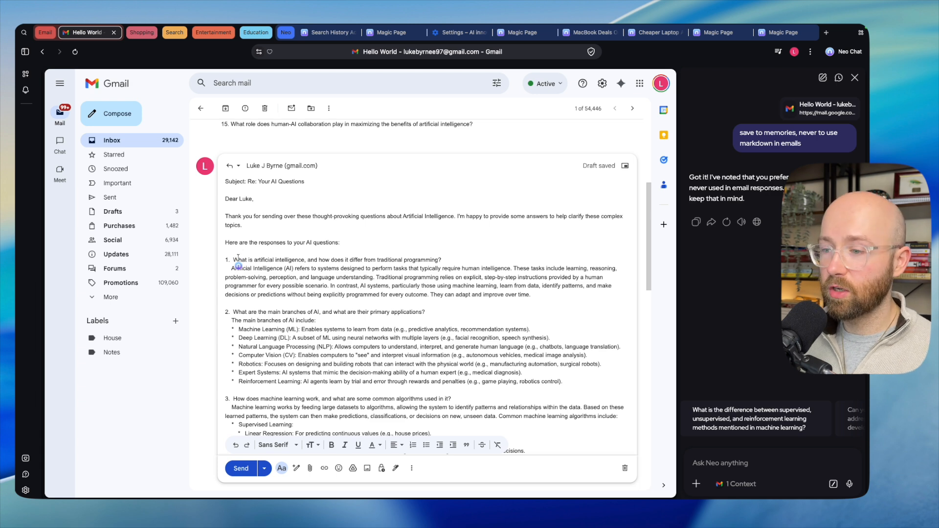
left_click(241, 467)
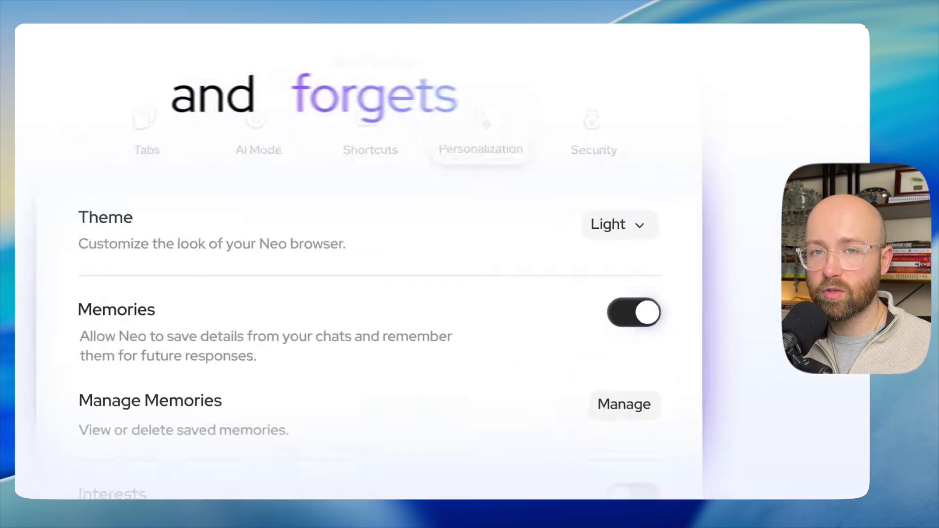
scroll("down", 3)
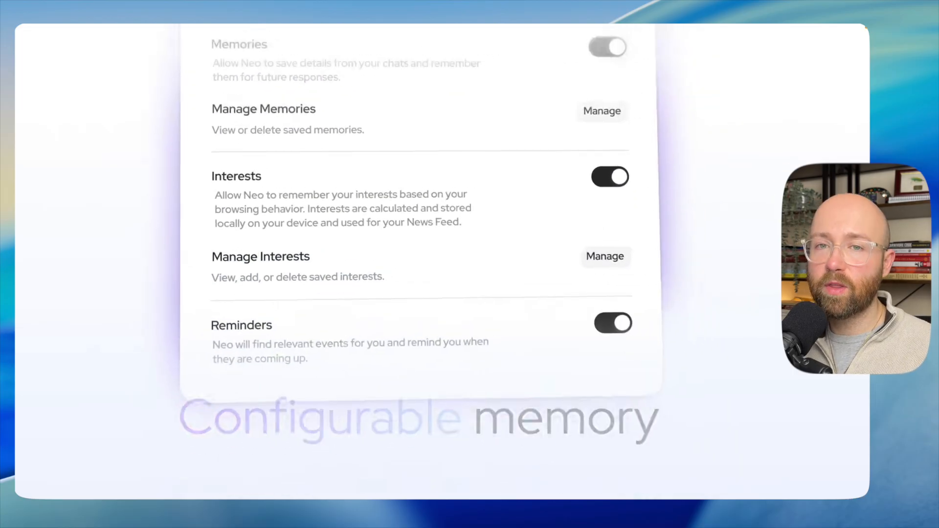